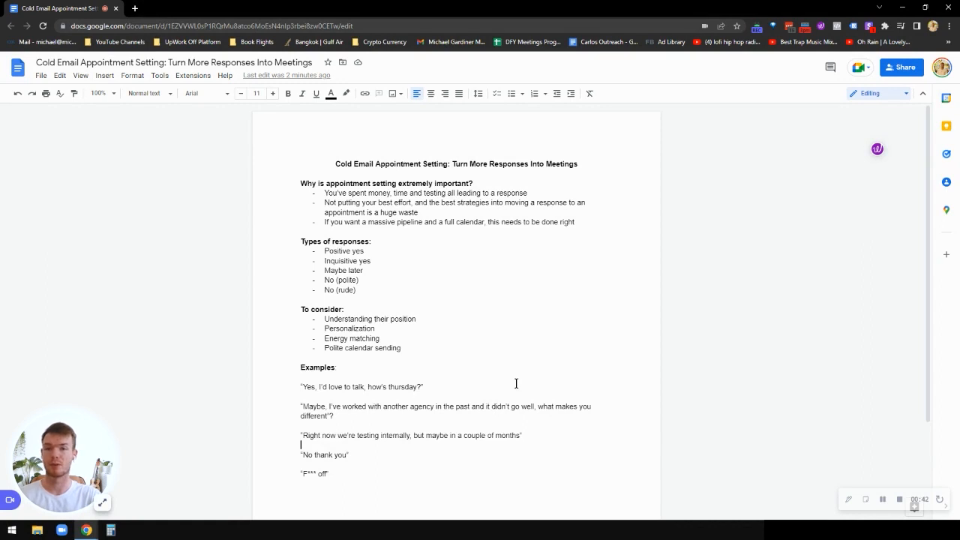
pyautogui.moveTo(501, 413)
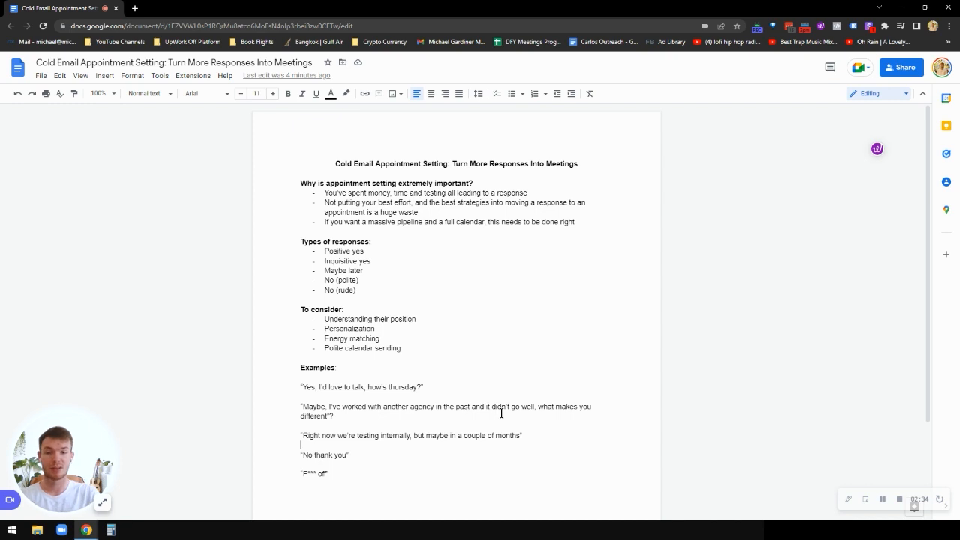
# Highlight the list of response types, then clear the selection again.
pyautogui.moveTo(336, 252); pyautogui.dragTo(355, 291)
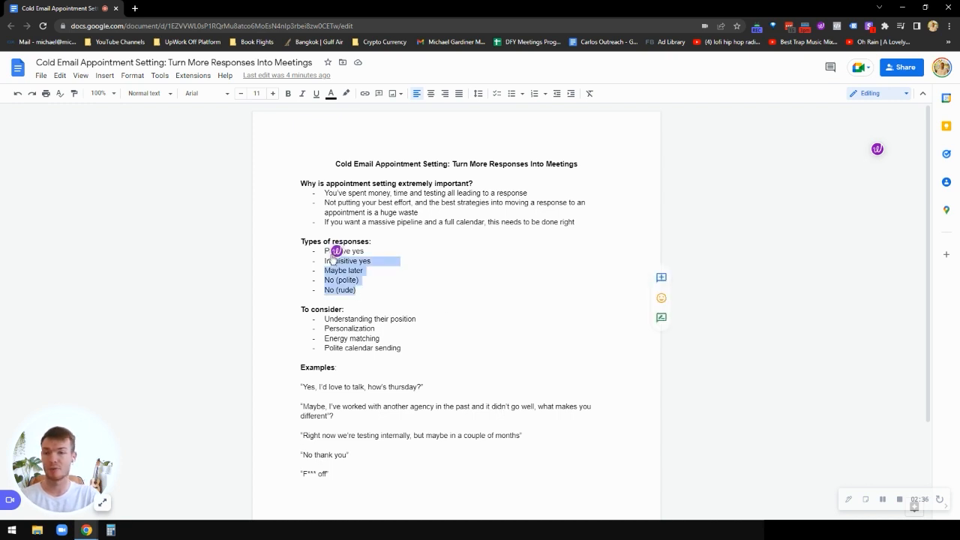
pyautogui.click(357, 291)
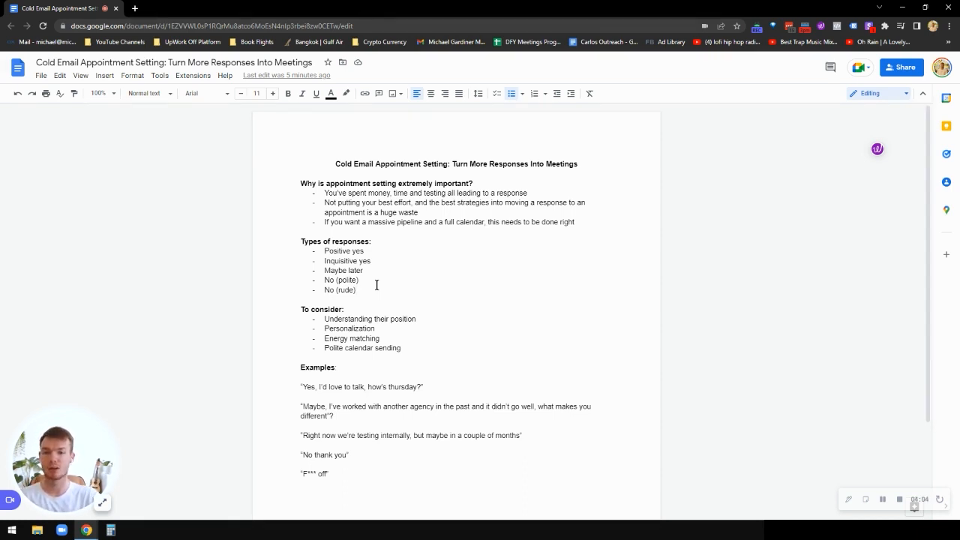
pyautogui.moveTo(882, 500)
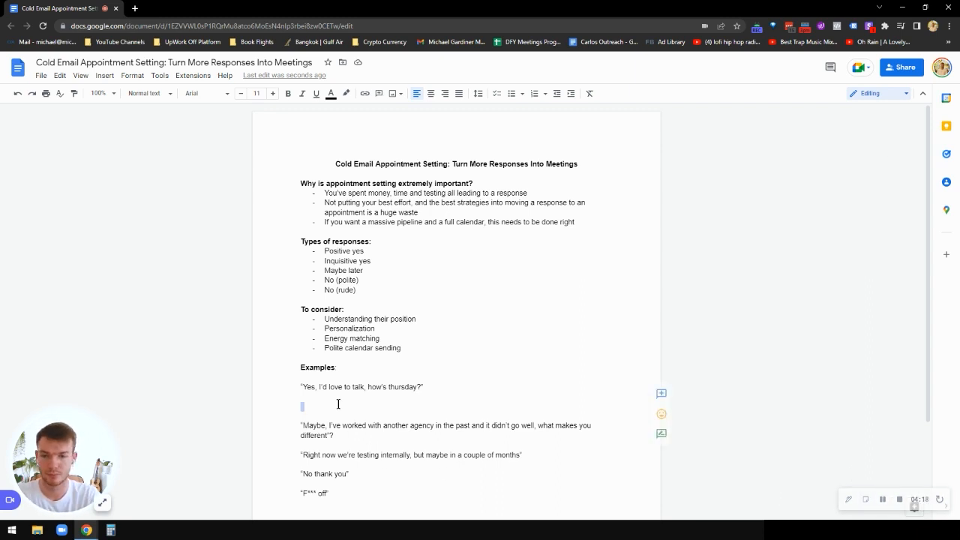
# Write the 'Hi (Name)' greeting confirming Thursday works and offering a (Calendar Link).
pyautogui.write('Hi (Name), great to hear')
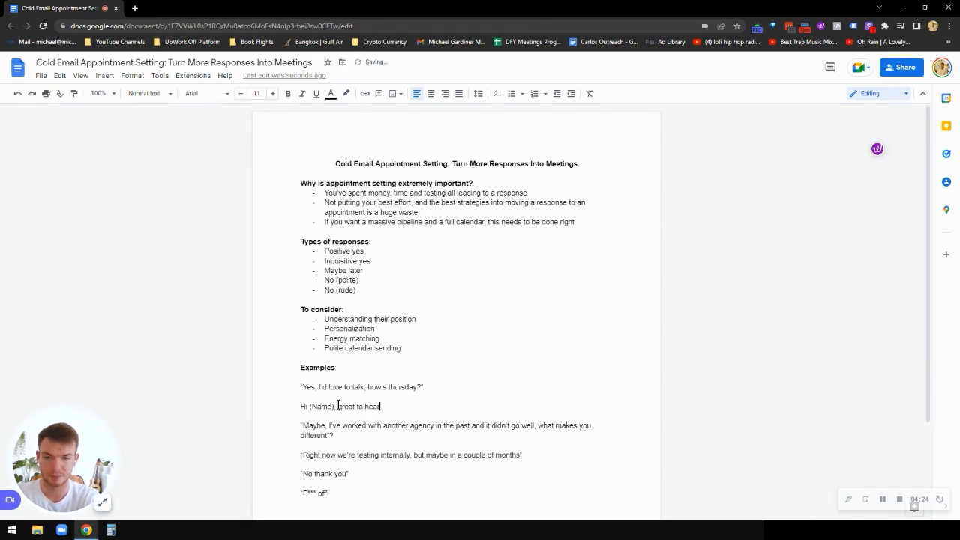
pyautogui.write('from you - hope you')
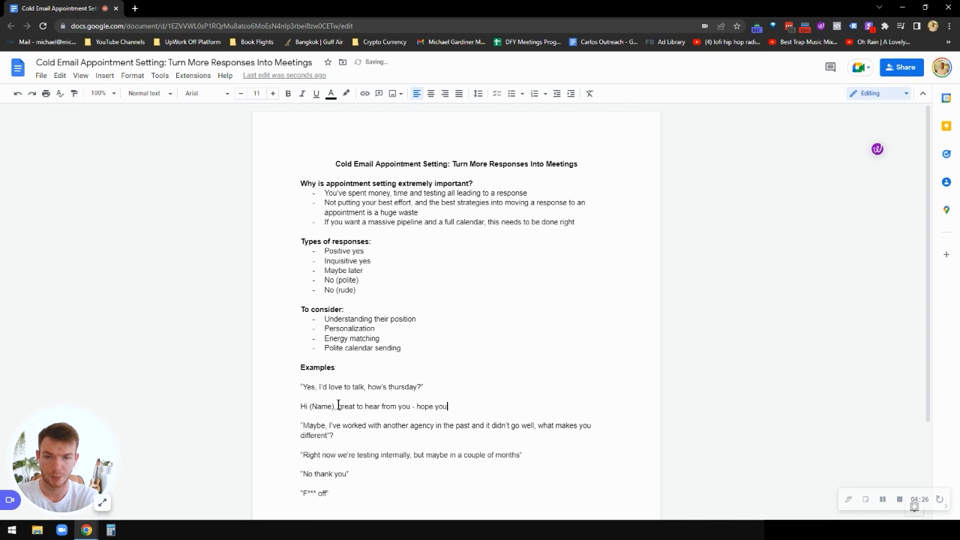
pyautogui.write('week is going well.')
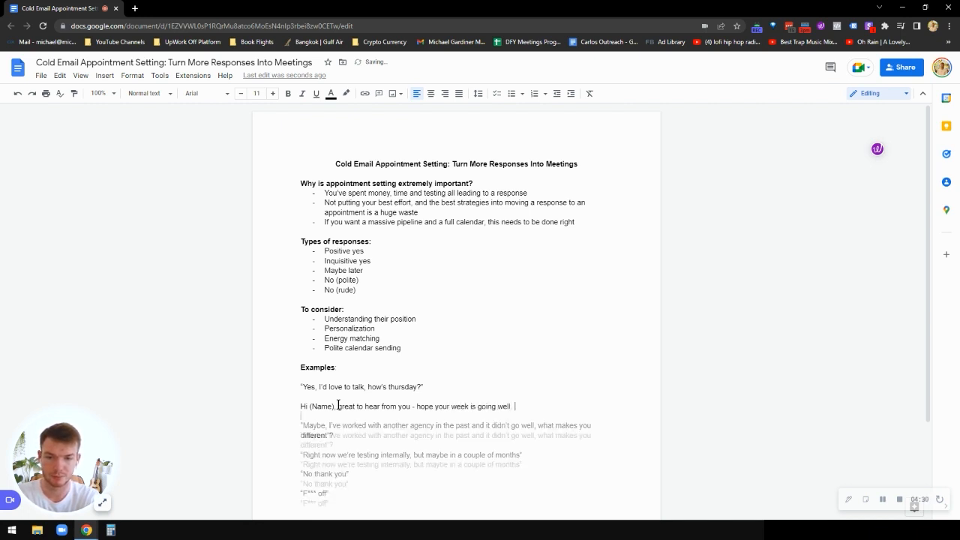
pyautogui.write('Thursday works per')
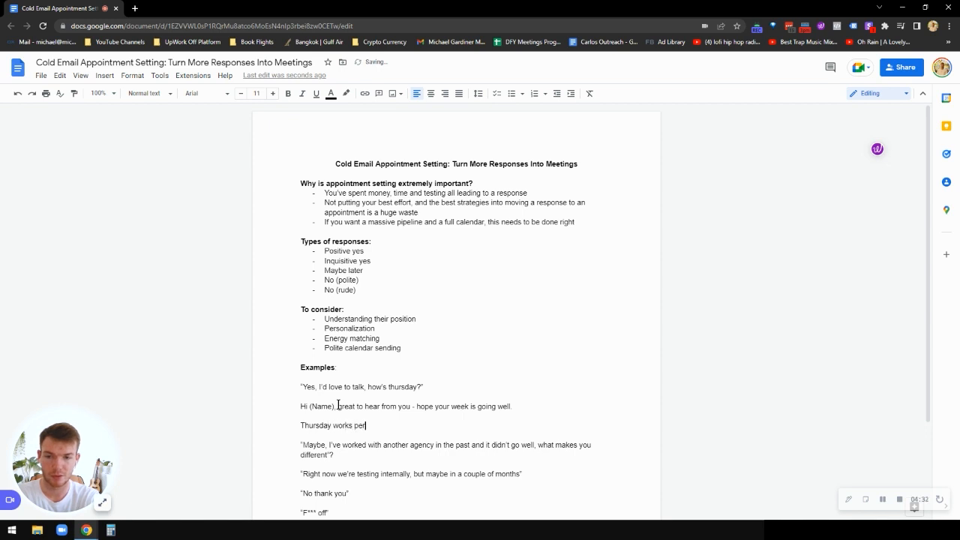
pyautogui.write("fectly, here's a link to my calendar to easily")
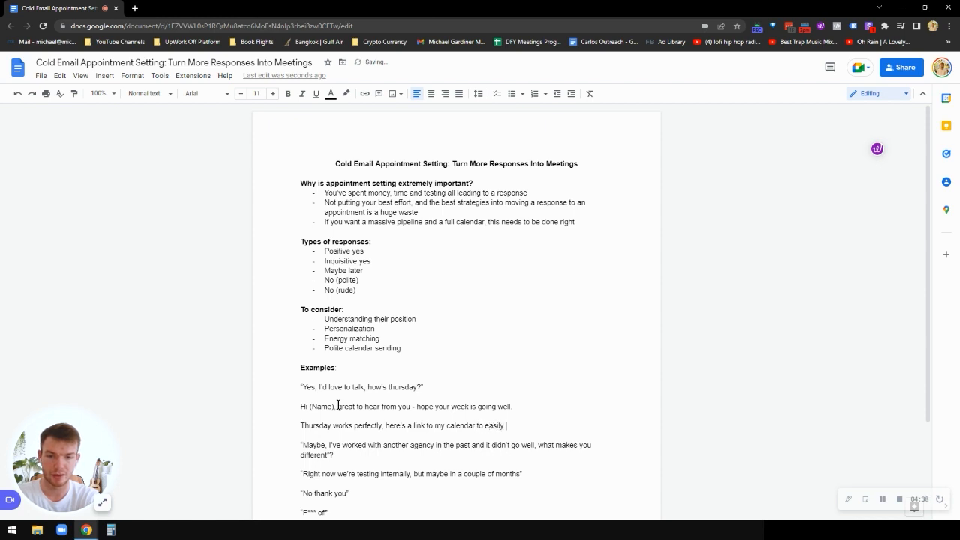
pyautogui.write('sort out a time')
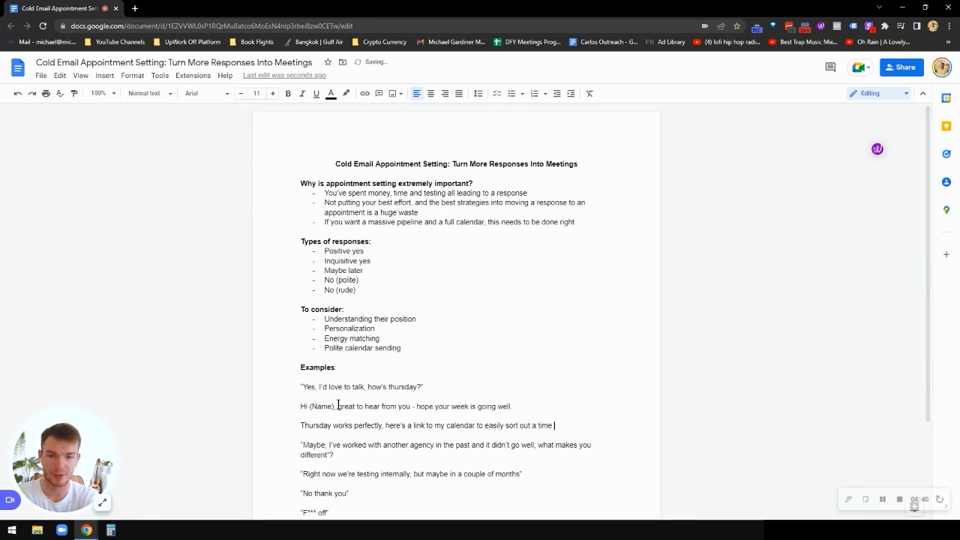
pyautogui.write('that fits in to your schedule: (Cal')
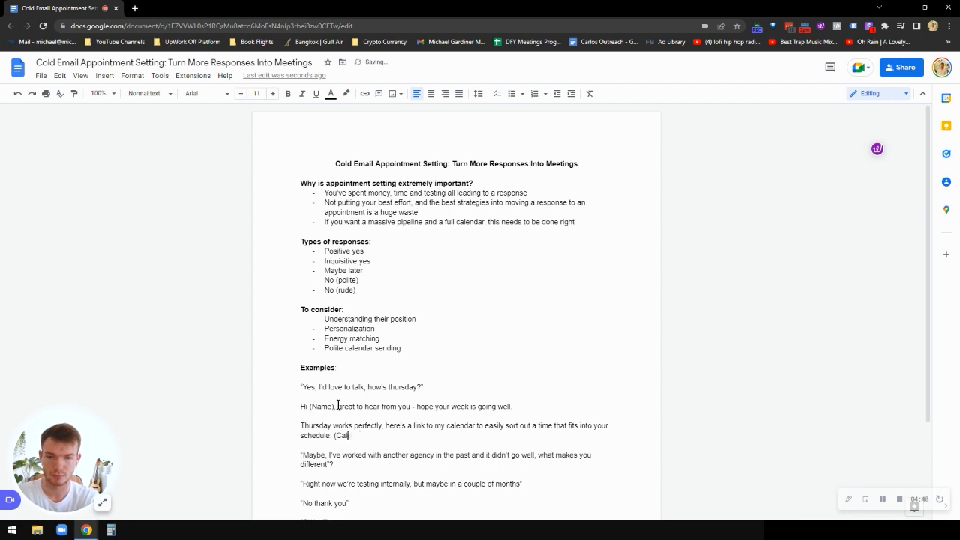
pyautogui.write('endar Link)')
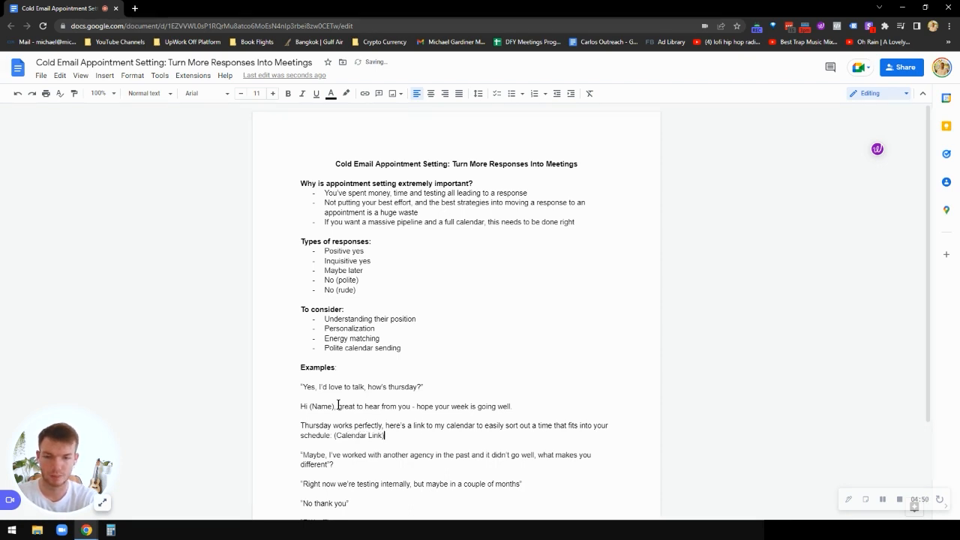
pyautogui.press('enter')
pyautogui.write('Let me know if nothing liste')
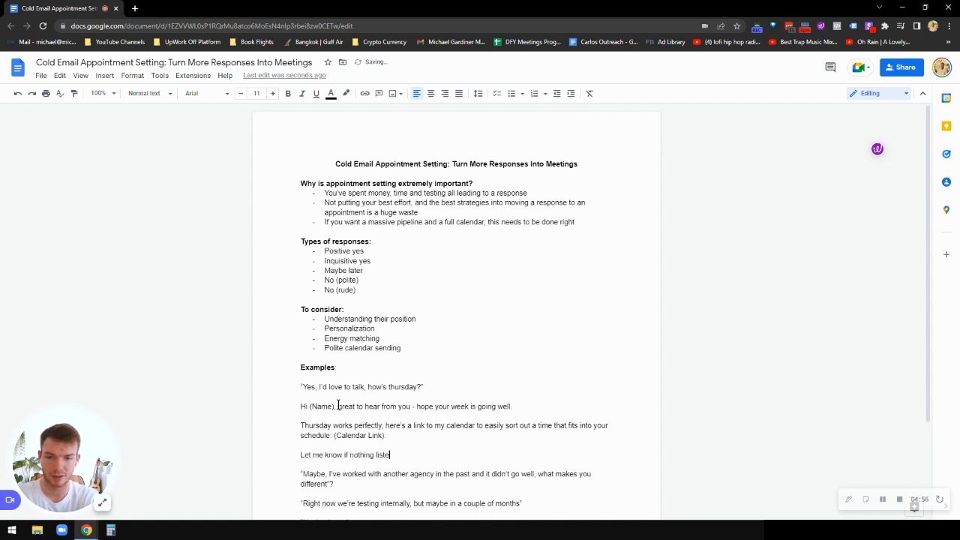
# Add the alternative: book into their calendar or sort out a time manually :).
pyautogui.write("works for you, and I'm happy to")
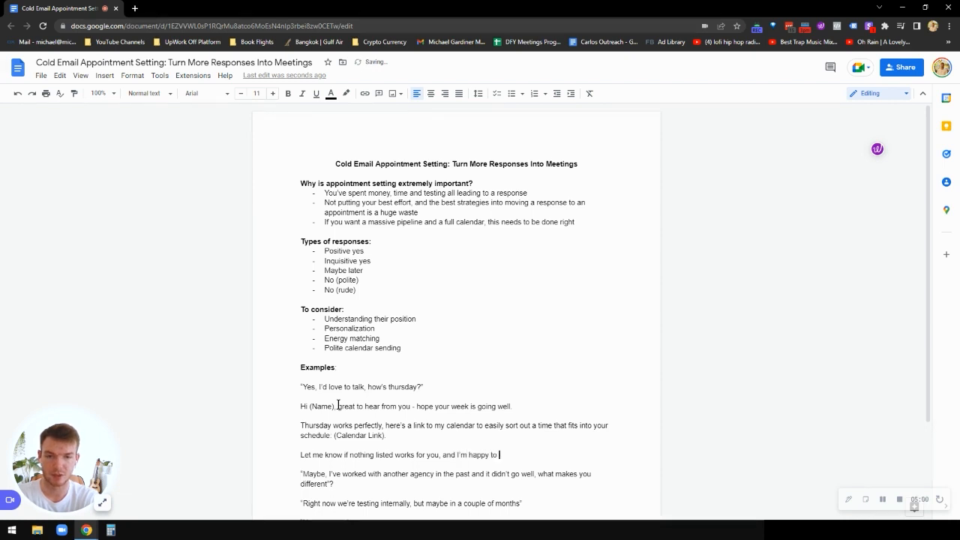
pyautogui.write('either book into y')
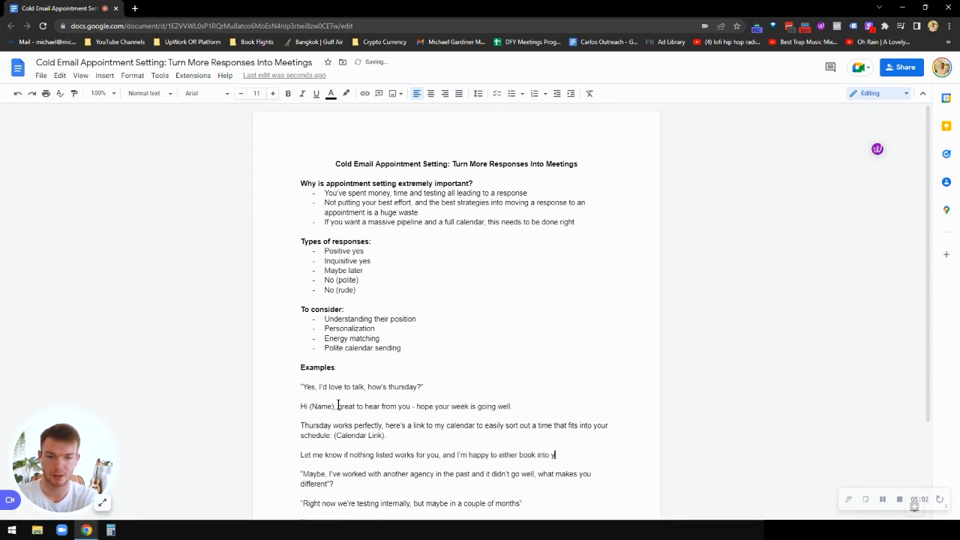
pyautogui.write('ours, or sort out a')
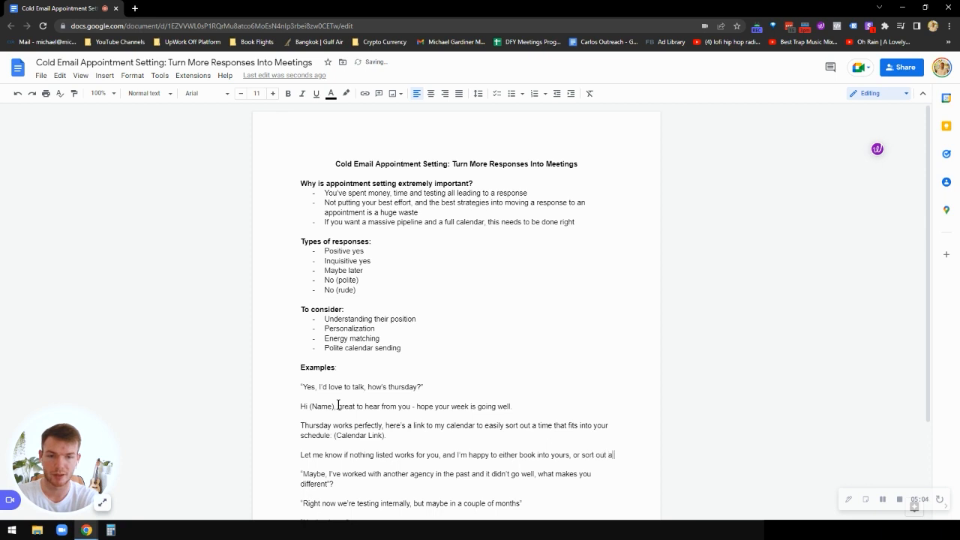
pyautogui.write('time man')
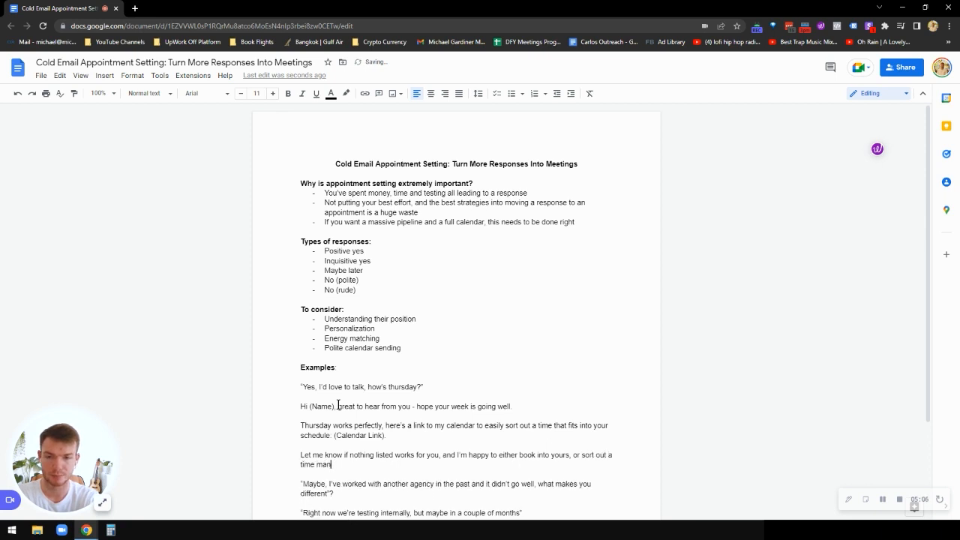
pyautogui.write('ually :)')
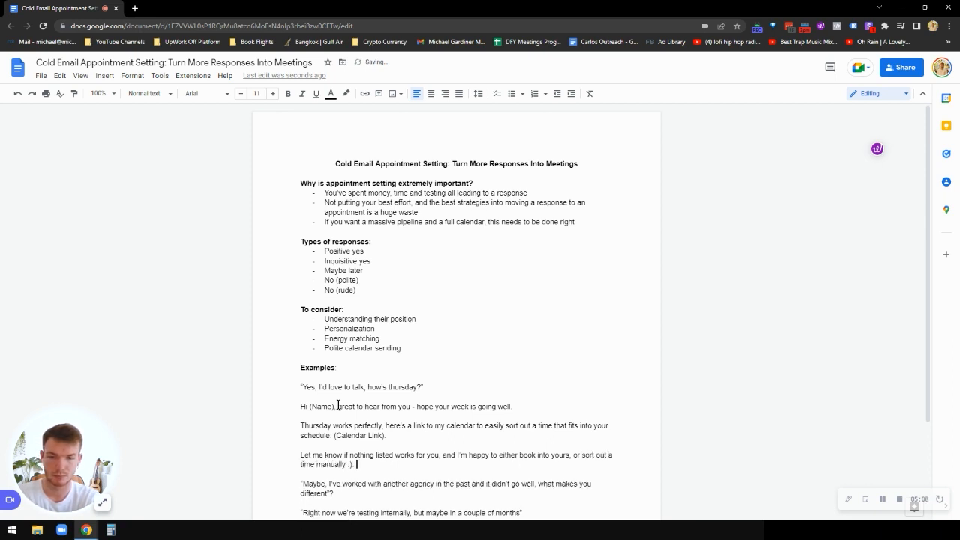
pyautogui.press('enter')
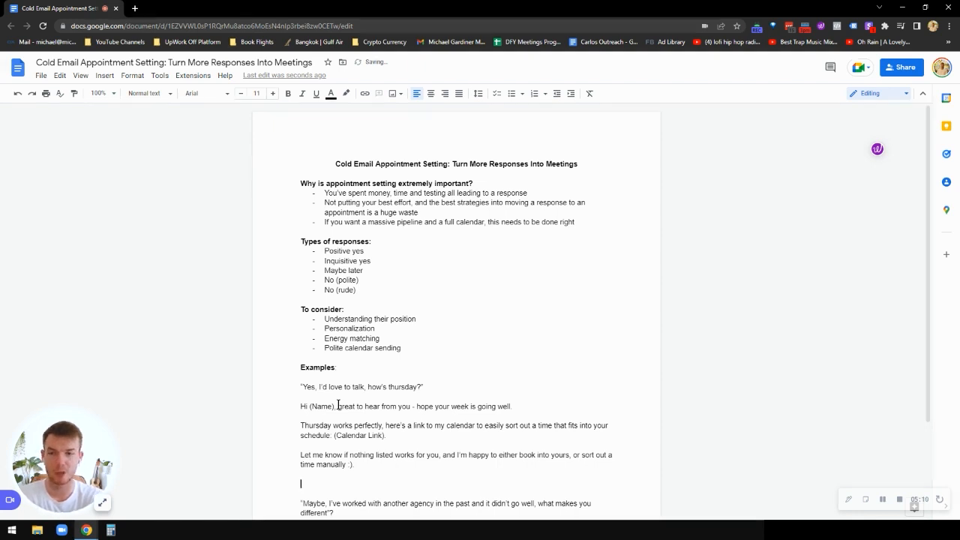
# Add a PS saying cold emails will do amazing for (Company Name), citing case studies.
pyautogui.write('PS')
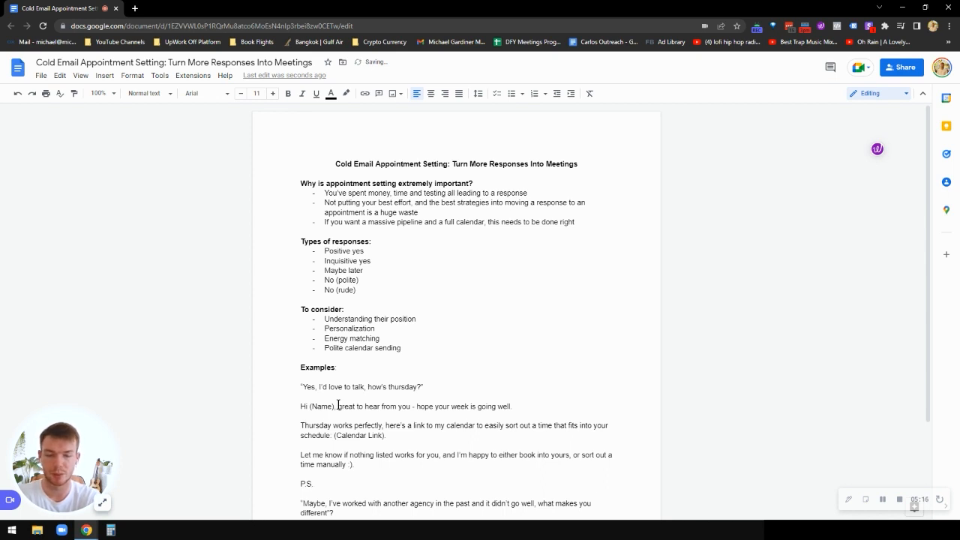
pyautogui.write('I')
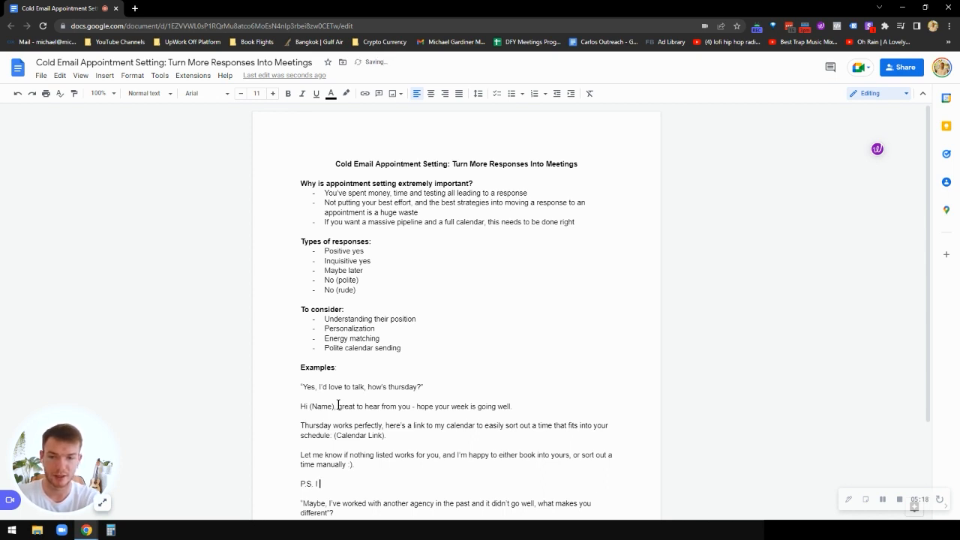
pyautogui.write('think cold emails')
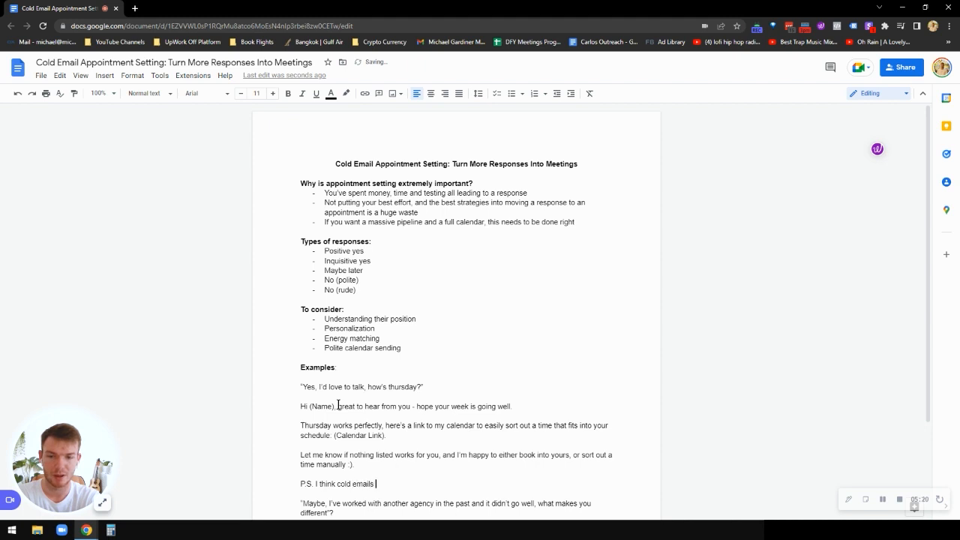
pyautogui.write('will do amazing')
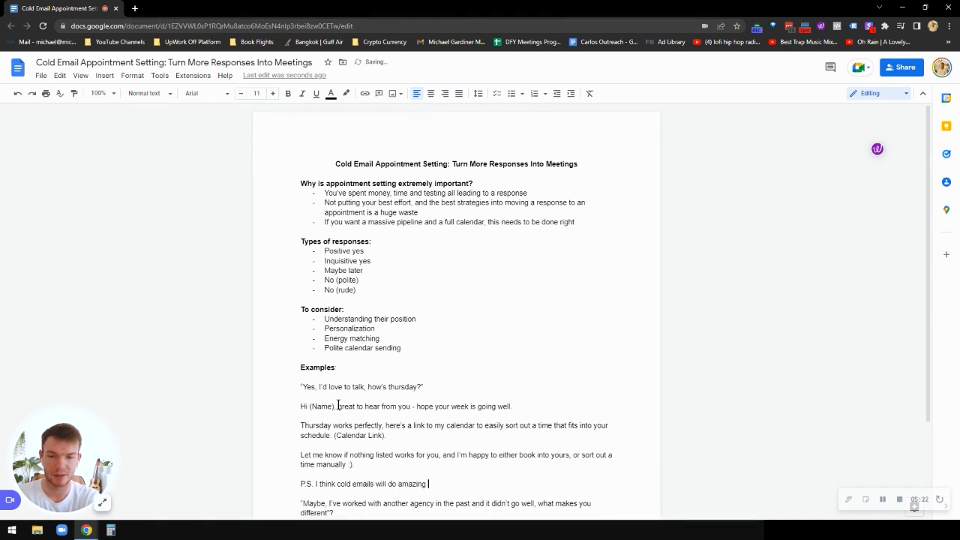
pyautogui.write('for (Company Name), especially leveraging your case')
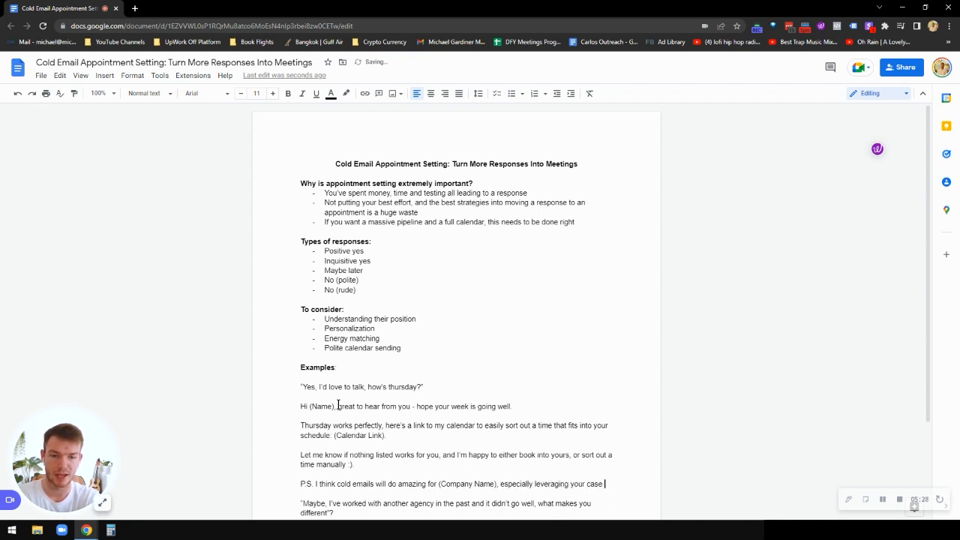
pyautogui.write('studies with companies like (X), (Y')
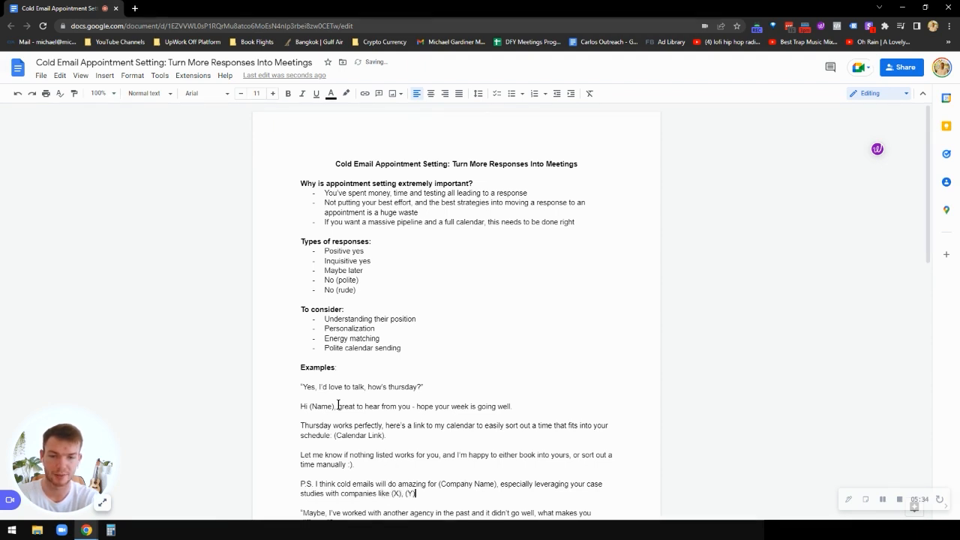
pyautogui.write('and (Z0')
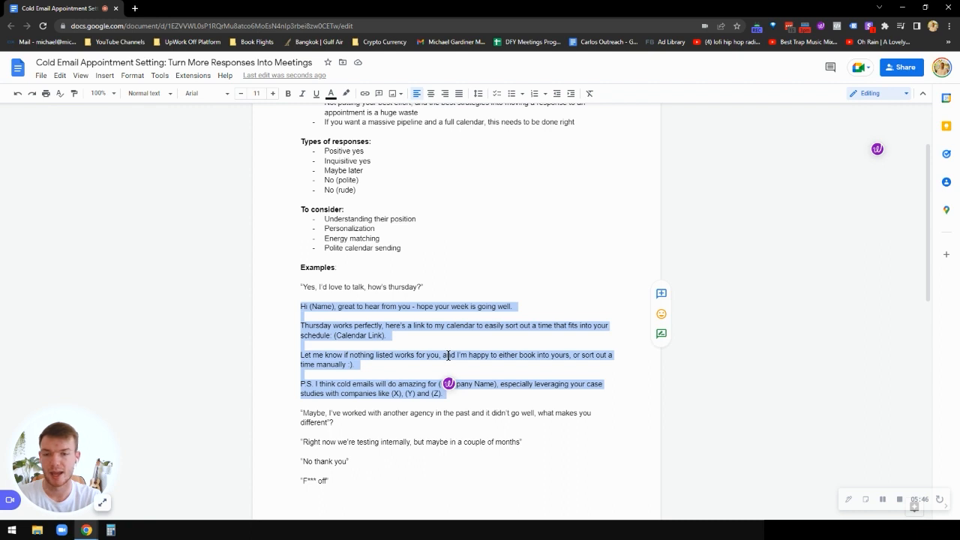
pyautogui.moveTo(458, 389)
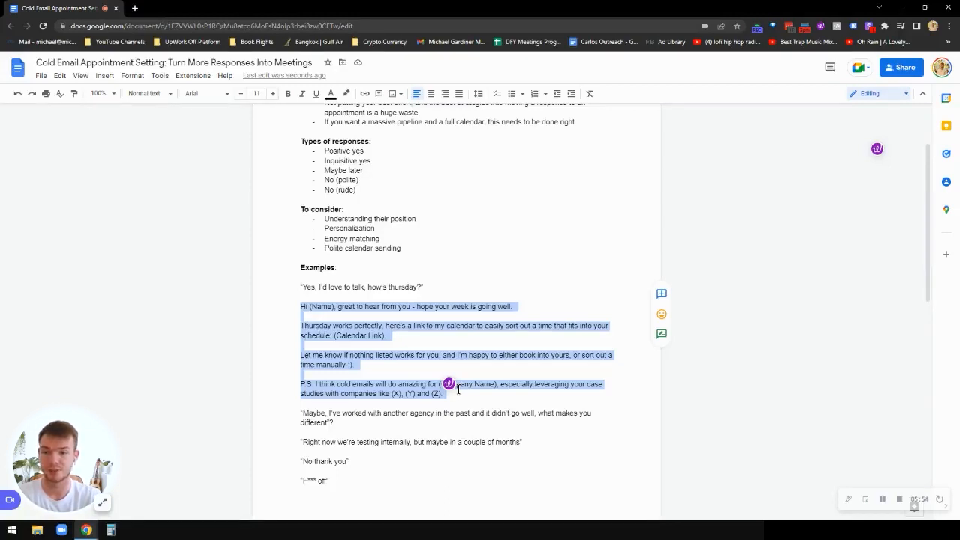
pyautogui.moveTo(457, 405)
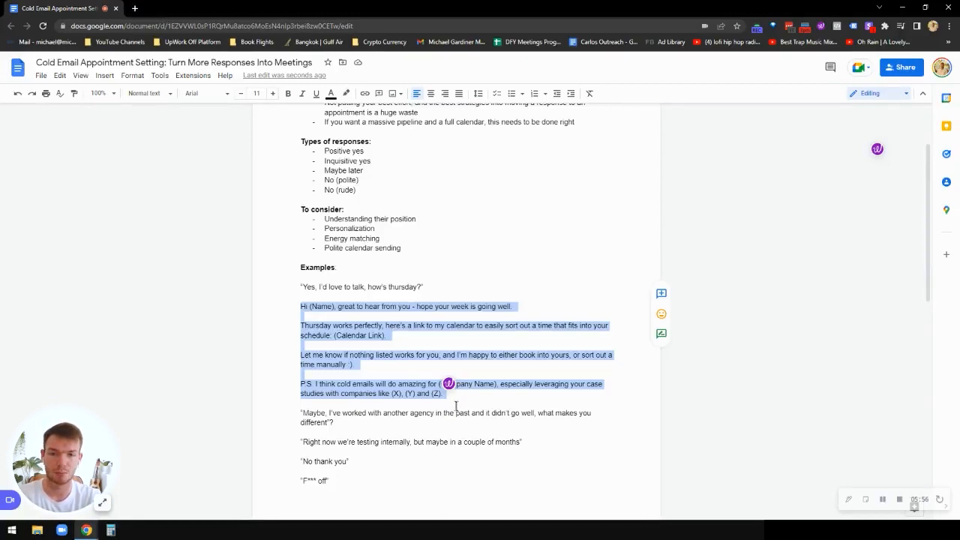
pyautogui.moveTo(510, 390)
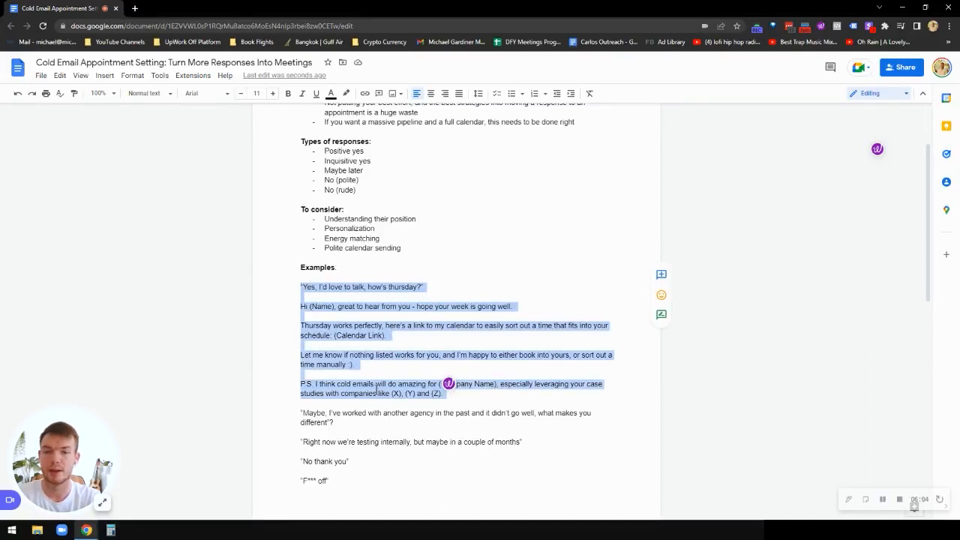
# Place the caret after the agency objection quote.
pyautogui.click(354, 286)
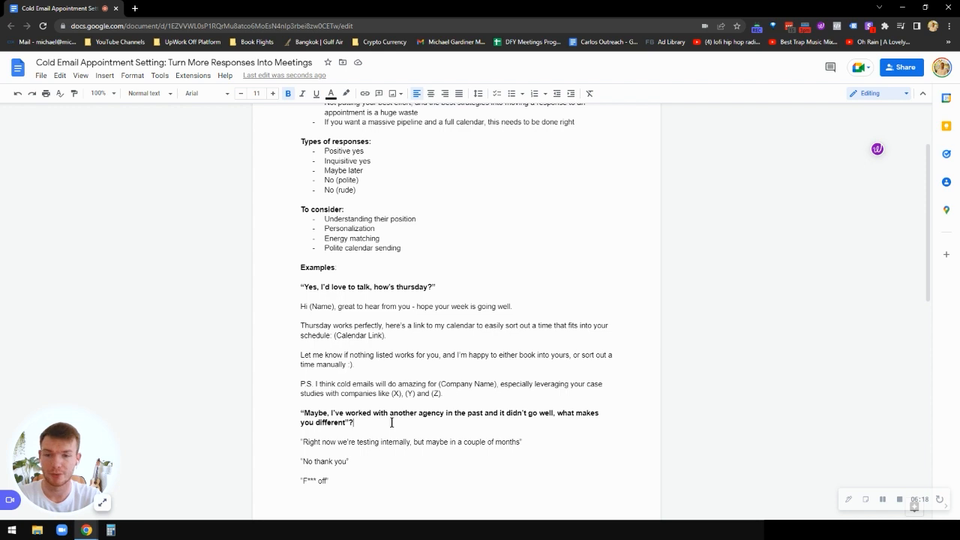
# Add 'Option 1: Record a Loom or Vidyard' and 'Option 2' lines under the agency objection.
pyautogui.press('enter')
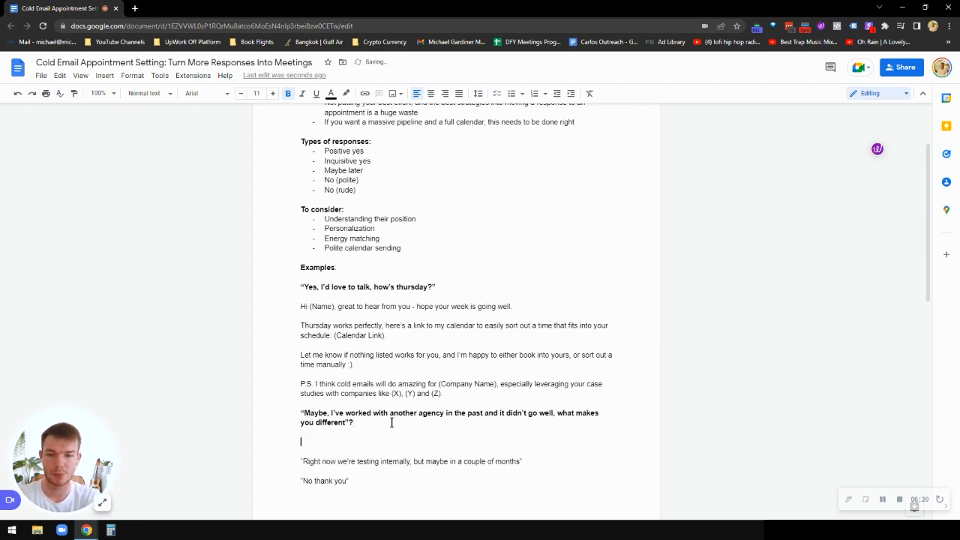
pyautogui.write('Opti')
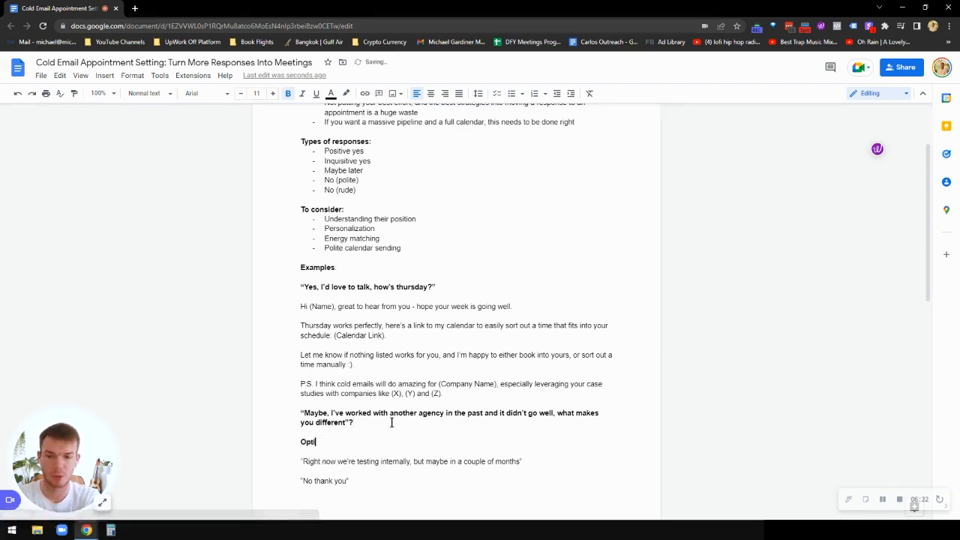
pyautogui.press('backspace')
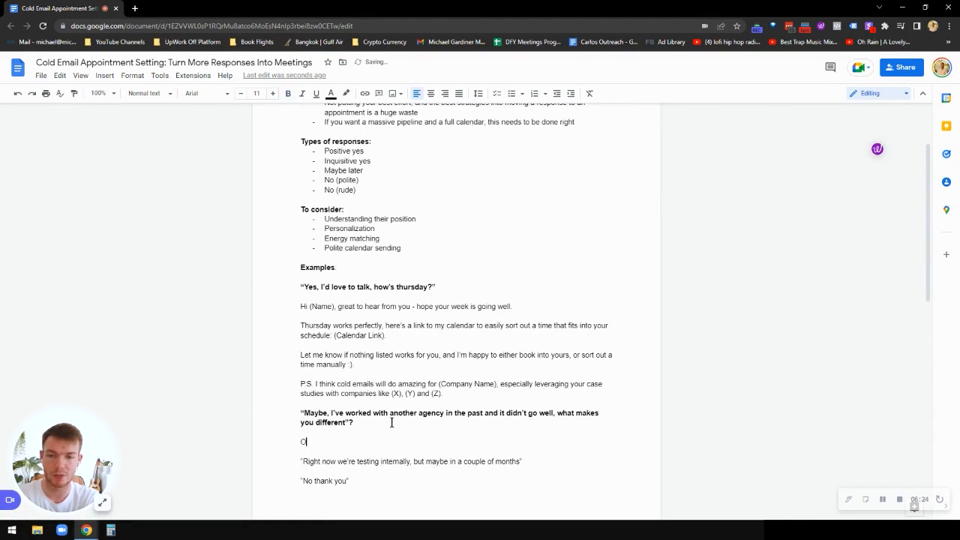
pyautogui.write('ption 1: Record a Loom 0')
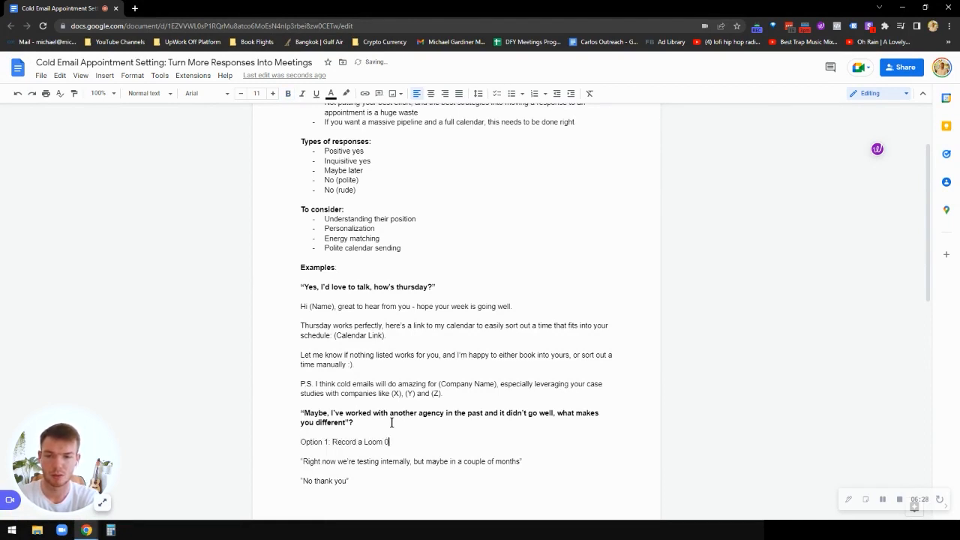
pyautogui.write('or Vidyard')
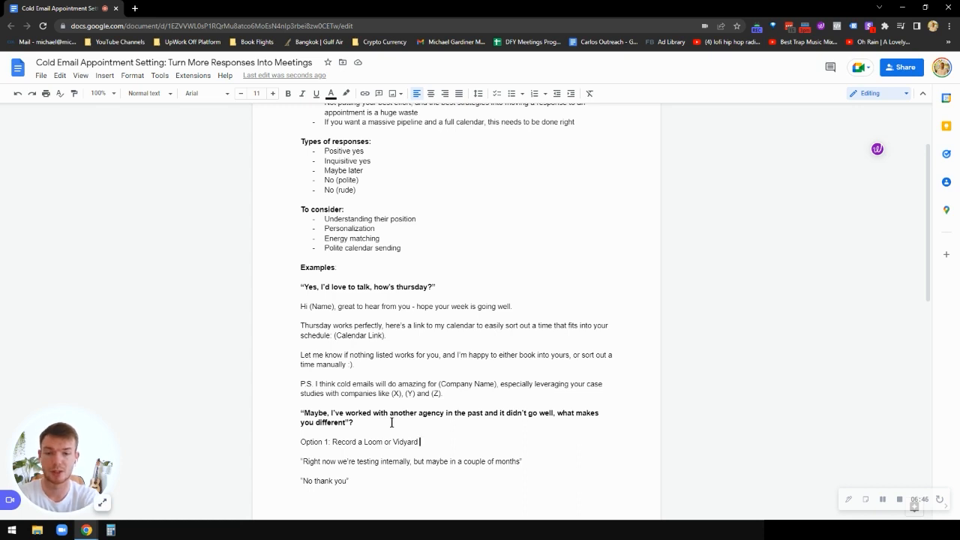
pyautogui.write('Option 2: Normal response')
pyautogui.write('"F*** off')
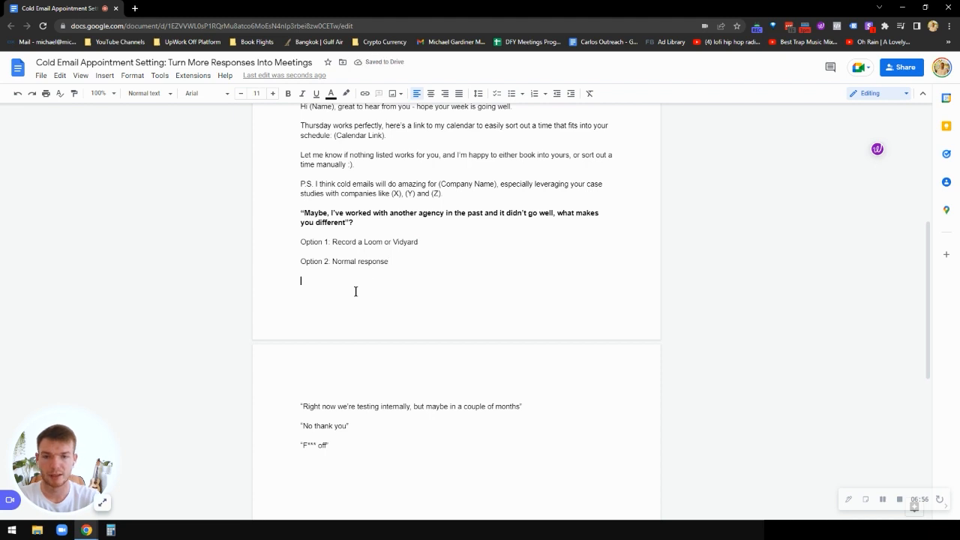
# Start the reply with '(First Name), thanks for the response.'.
pyautogui.write('(First Name0<')
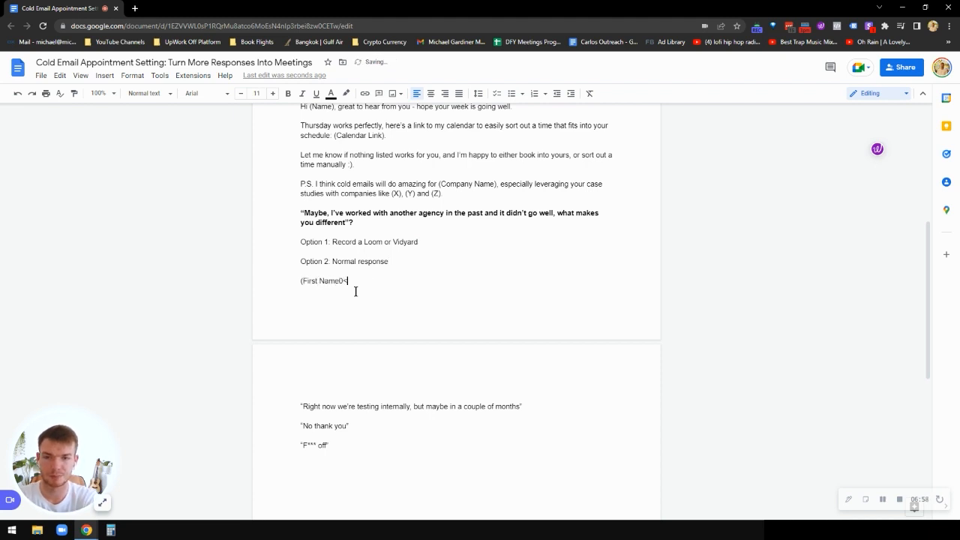
pyautogui.write(', thanks for the response.')
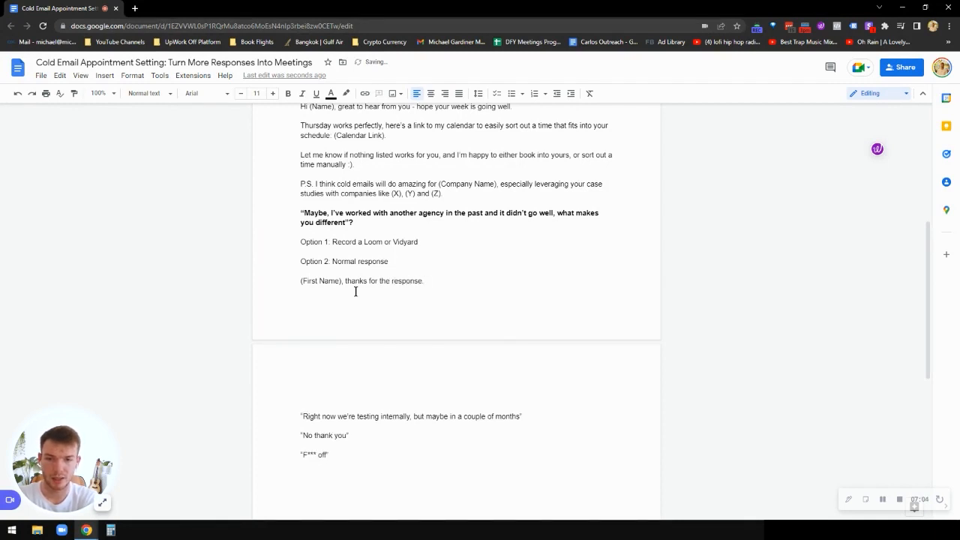
pyautogui.click(301, 396)
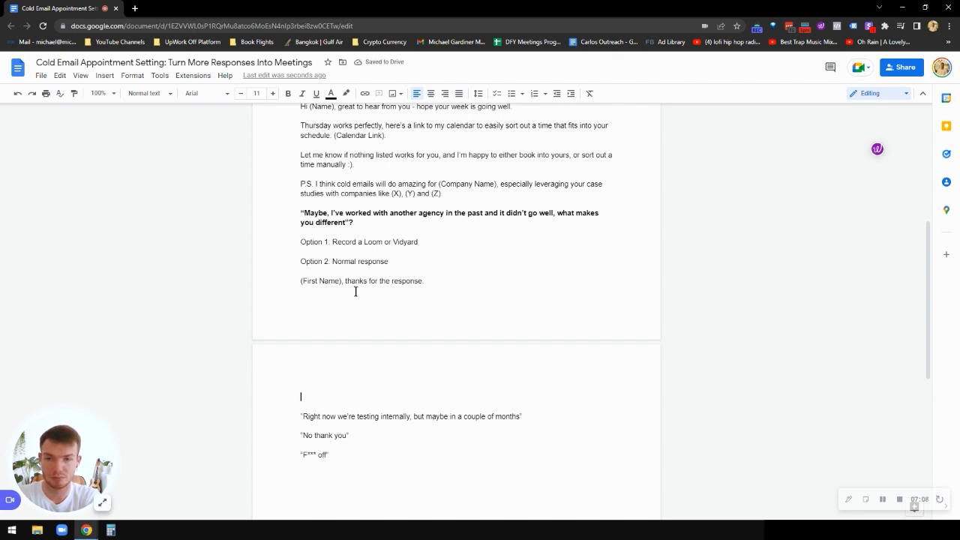
# Write the opening acknowledging bad past agency experiences, mentioning current clients.
pyautogui.write('Totally understand yuo m')
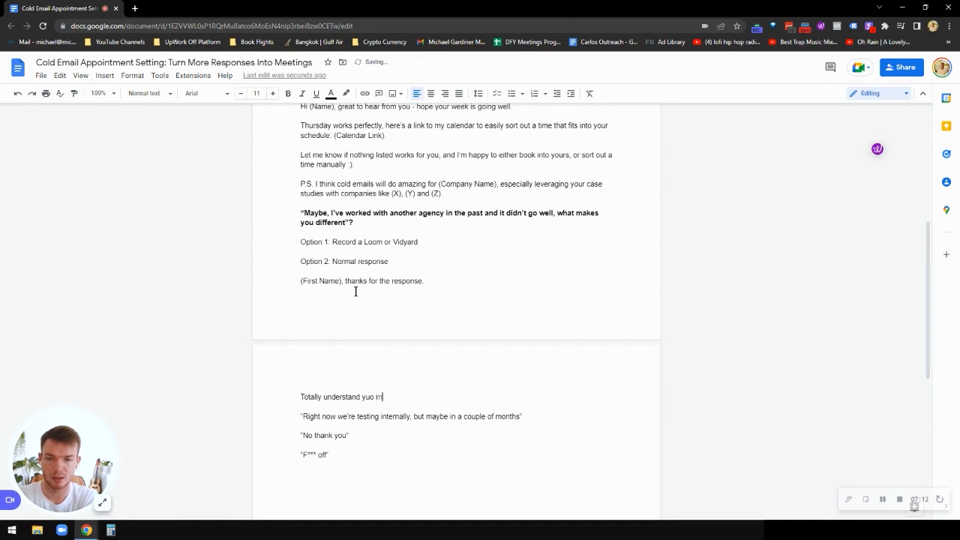
pyautogui.write("you've had bad e")
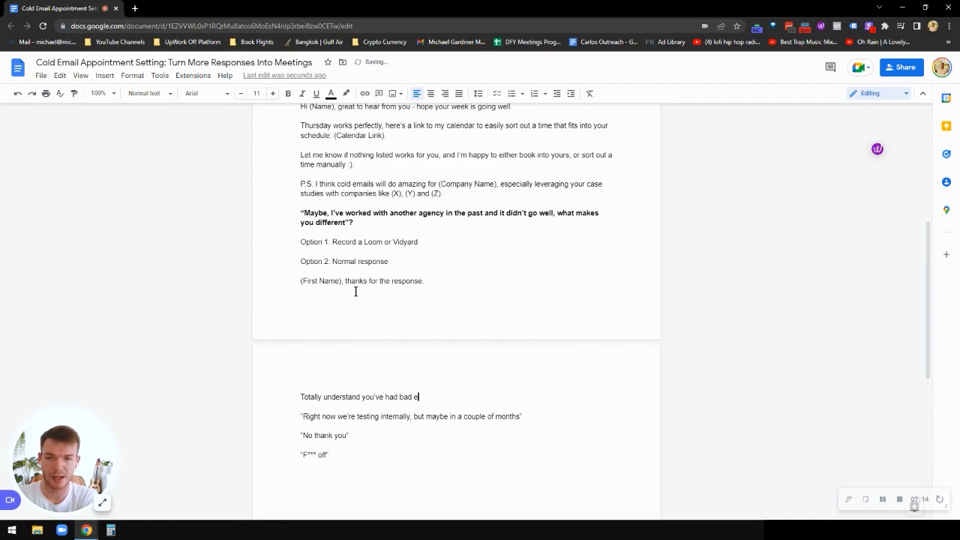
pyautogui.write("xperiences in the past, in fact that's a common theme between")
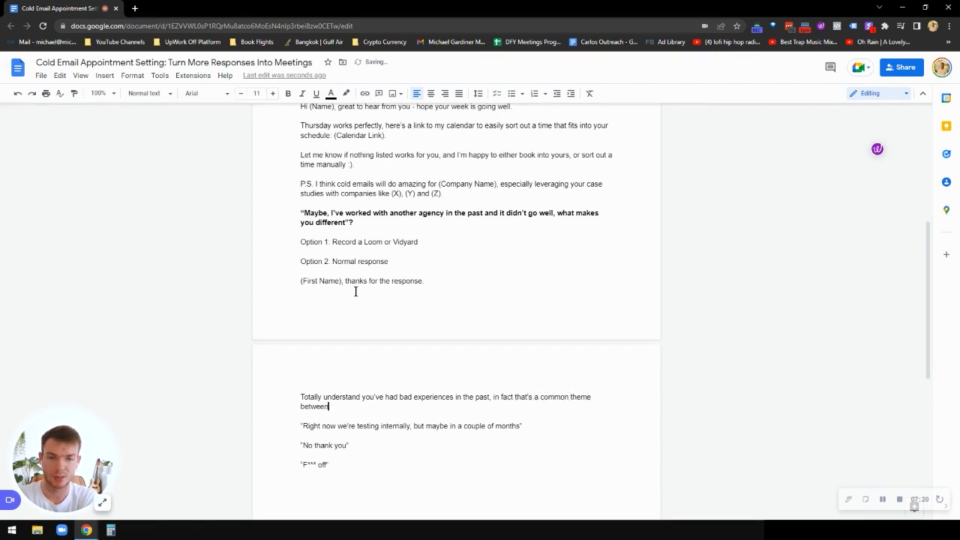
pyautogui.write('our current clients.')
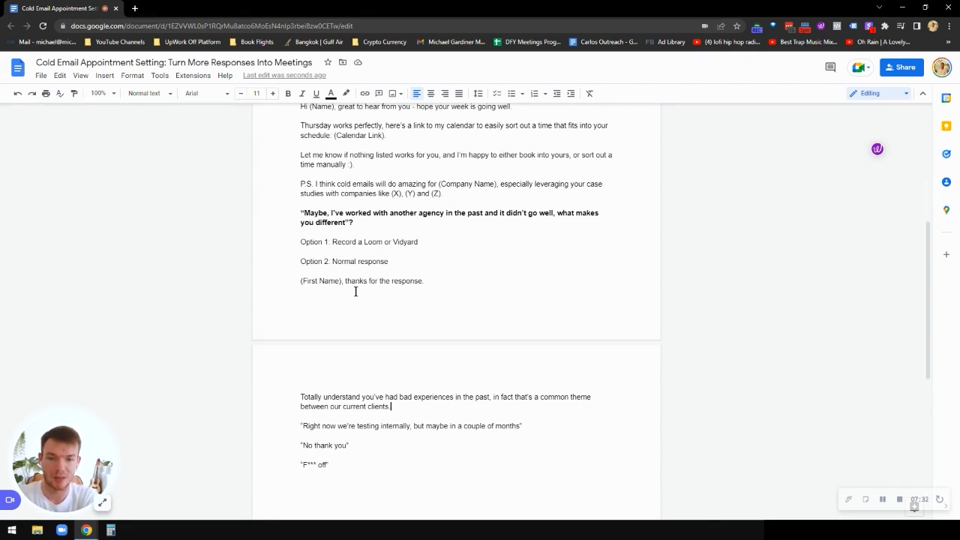
pyautogui.press('enter')
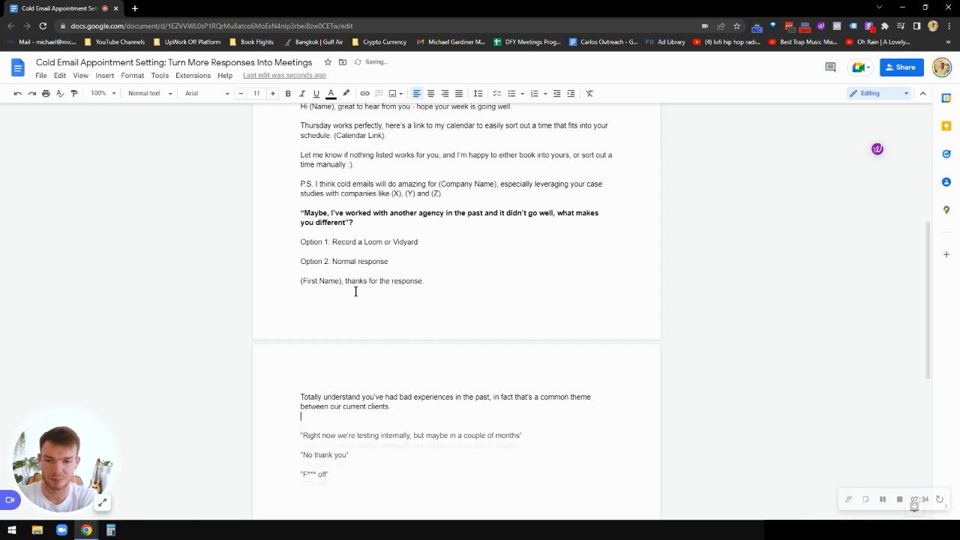
# Explain the performance basis: you only pay when someone books and shows up to a call.
pyautogui.write('One')
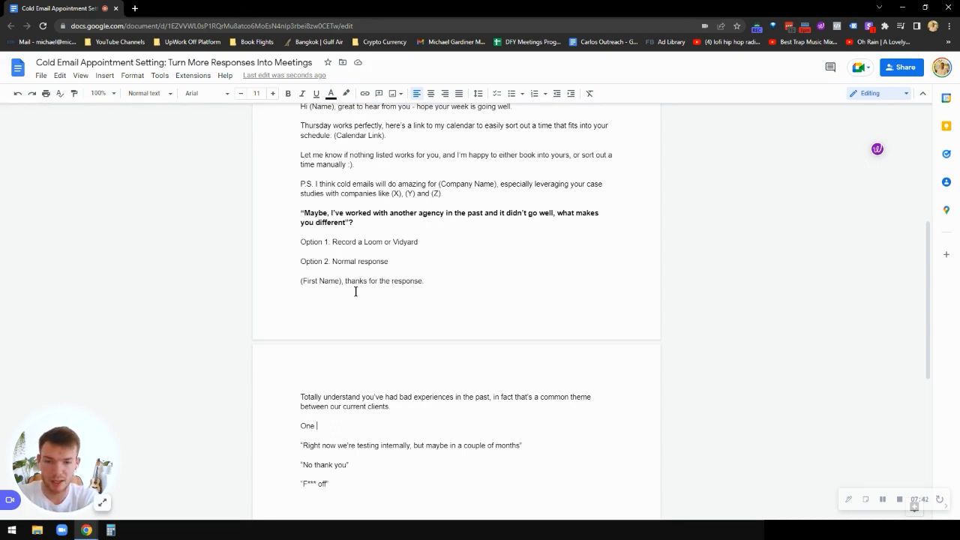
pyautogui.write('of the main things that makes Done For You')
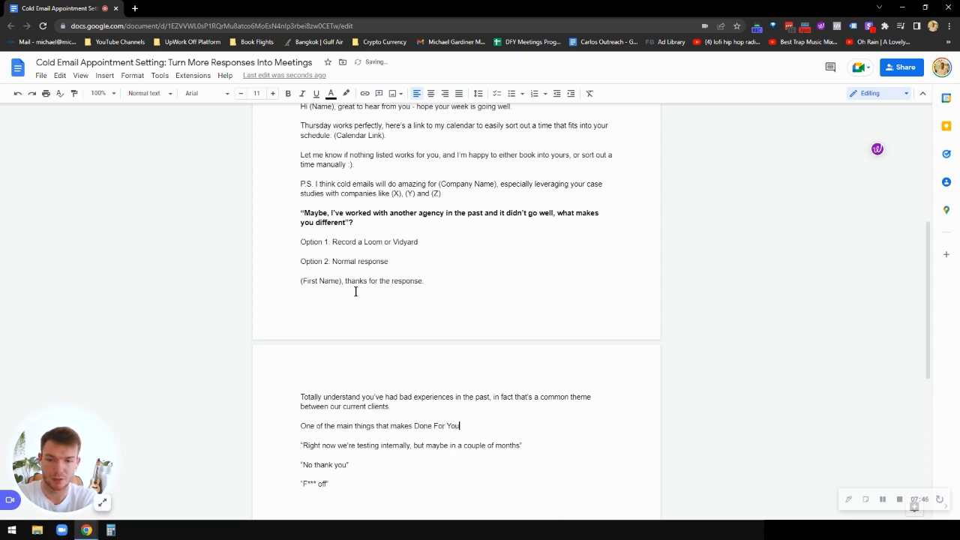
pyautogui.write("Meeting's d")
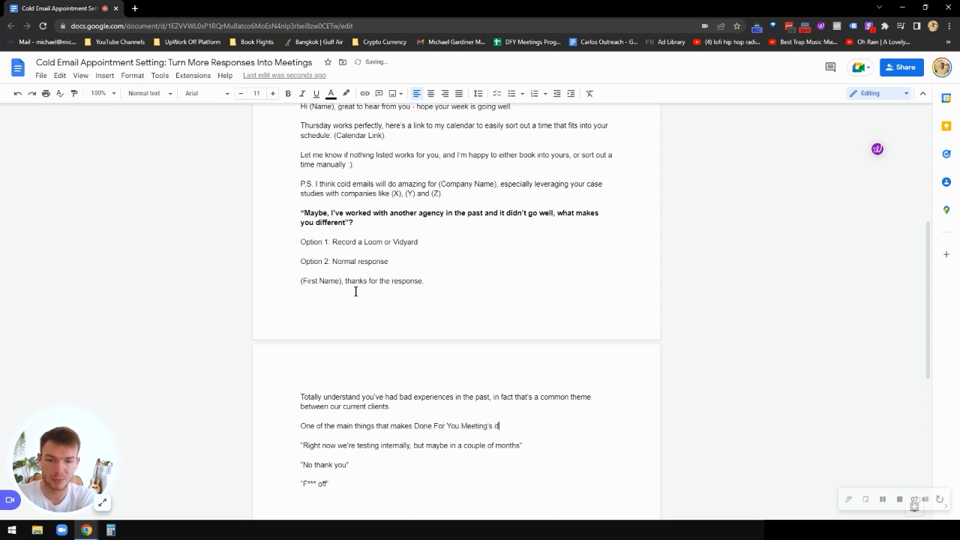
pyautogui.write('ifferent is that we')
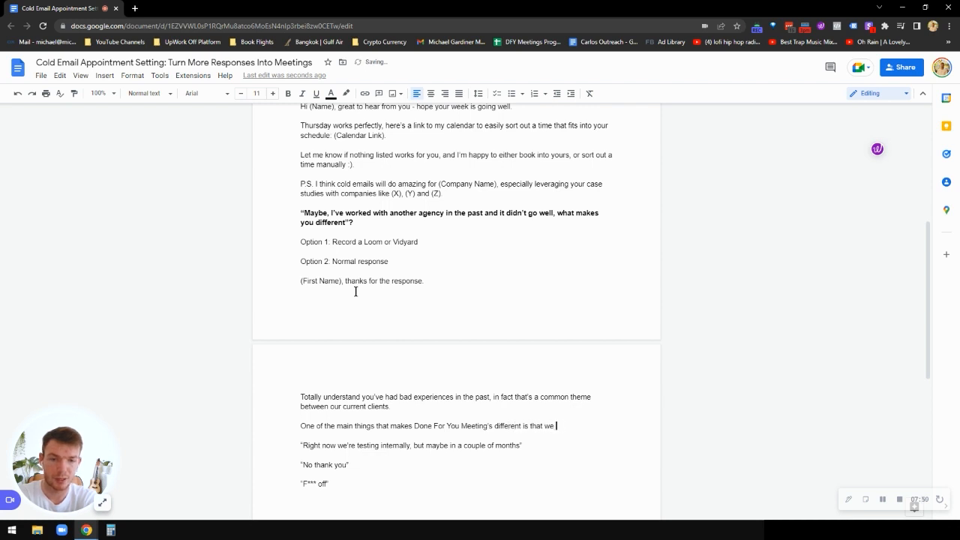
pyautogui.write('work on a perf')
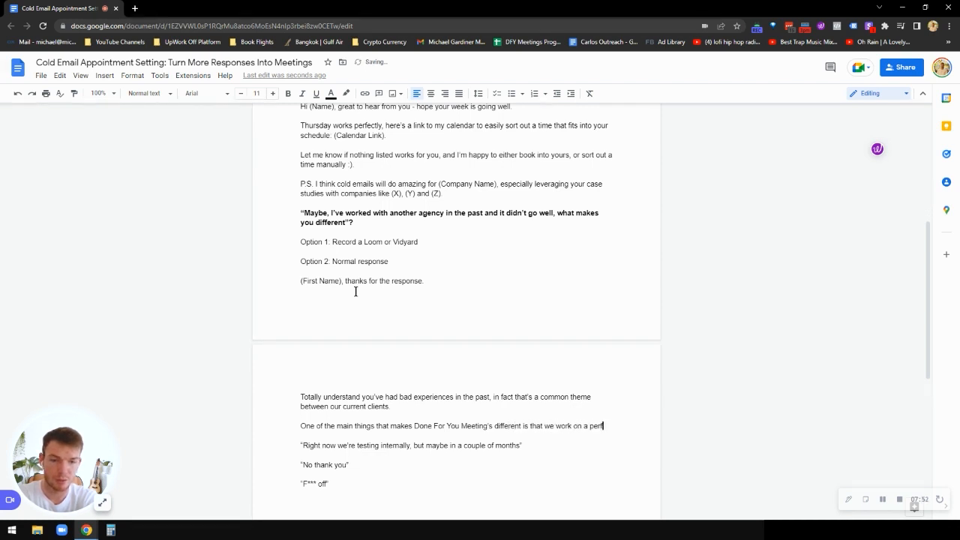
pyautogui.write('ormance basis, where')
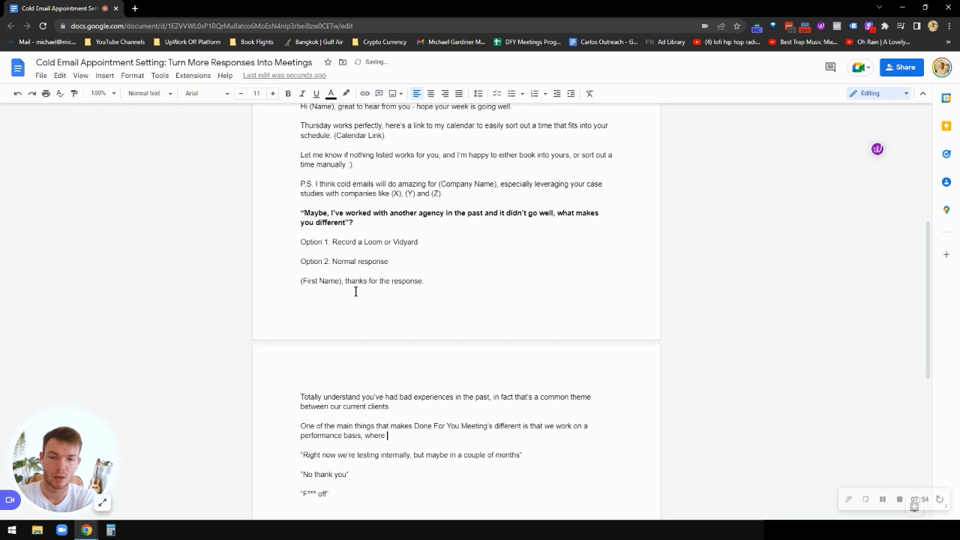
pyautogui.write('you only pay when')
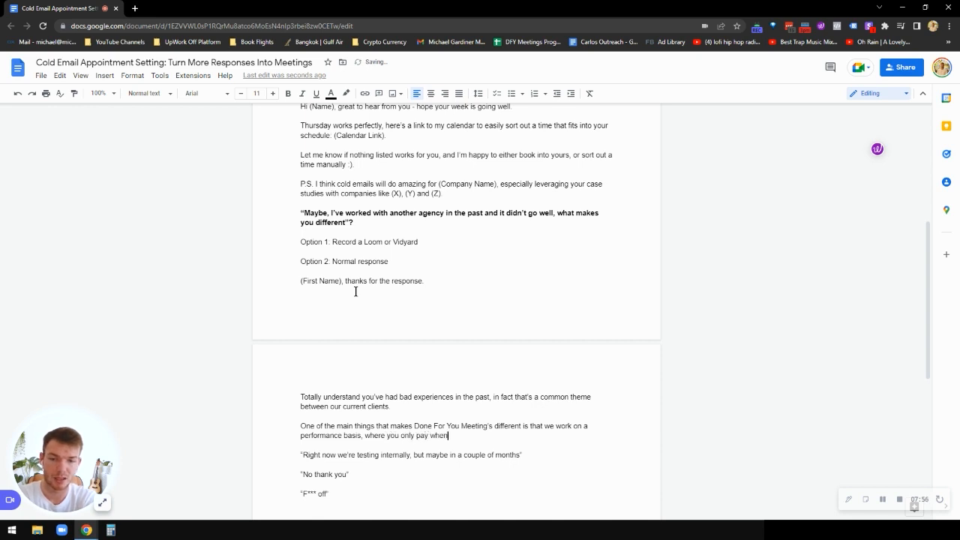
pyautogui.write('you have')
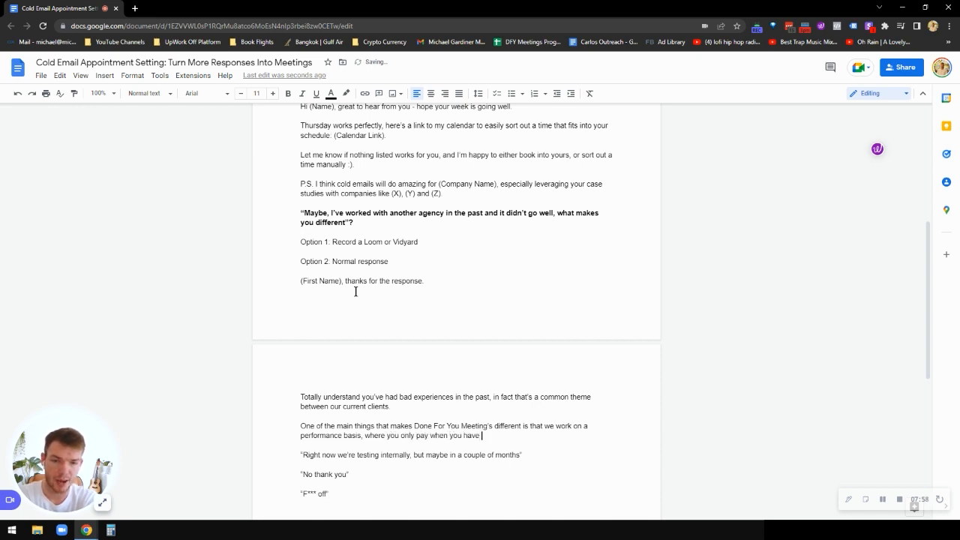
pyautogui.write('someone book a call, and')
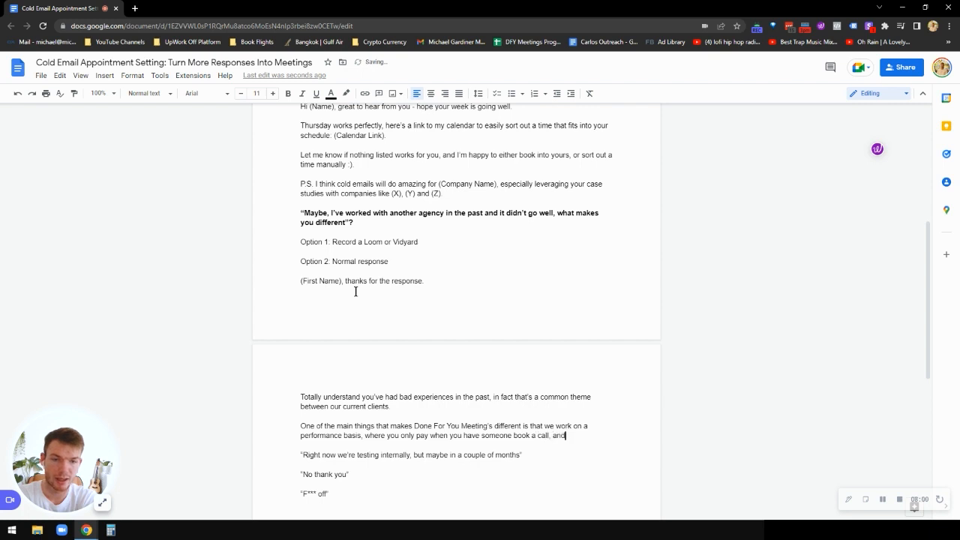
pyautogui.write('show up to')
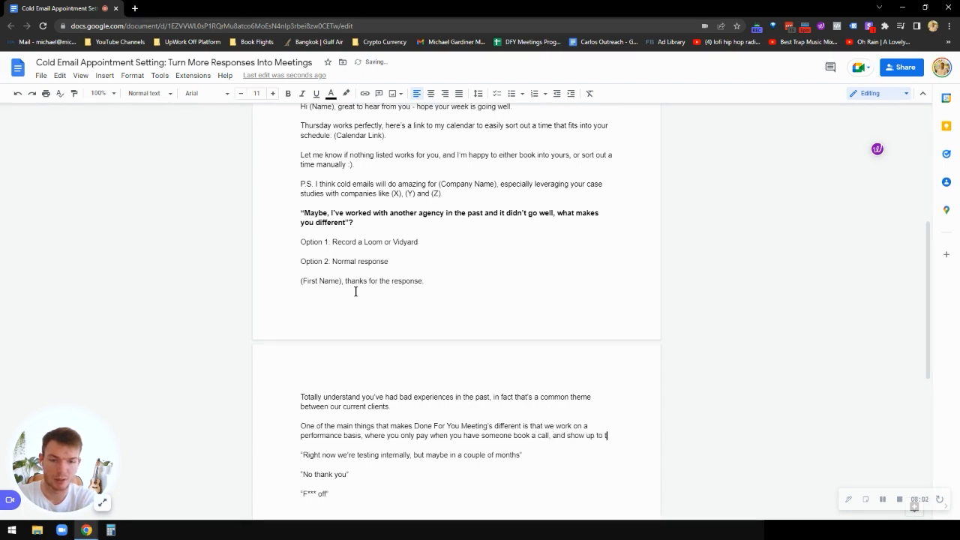
pyautogui.write('that call, so')
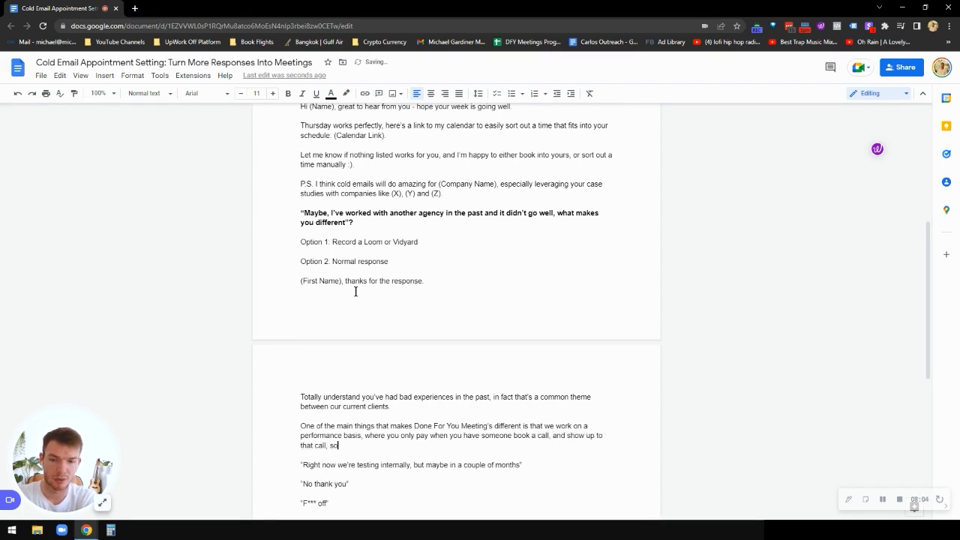
pyautogui.write("we don't make money, and you don't")
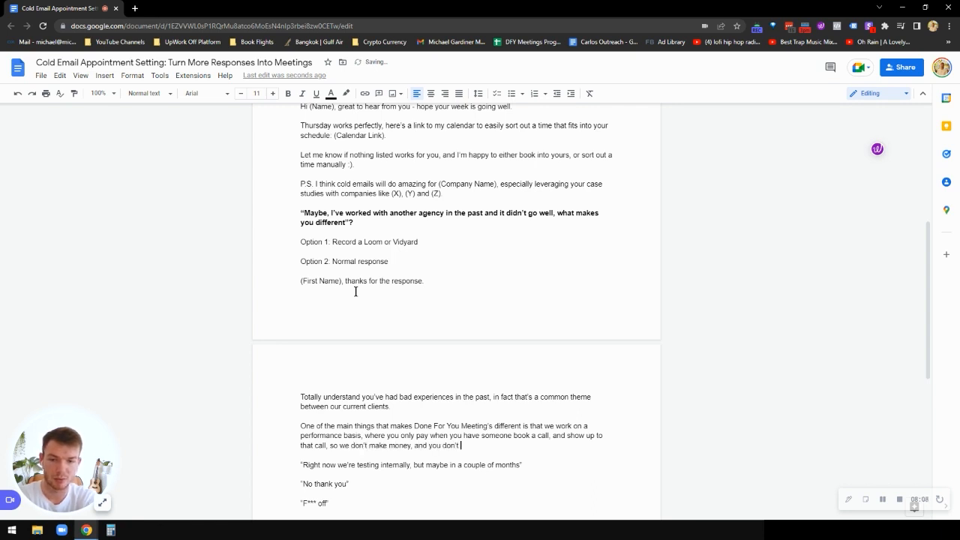
pyautogui.write("spend money if there's no results.")
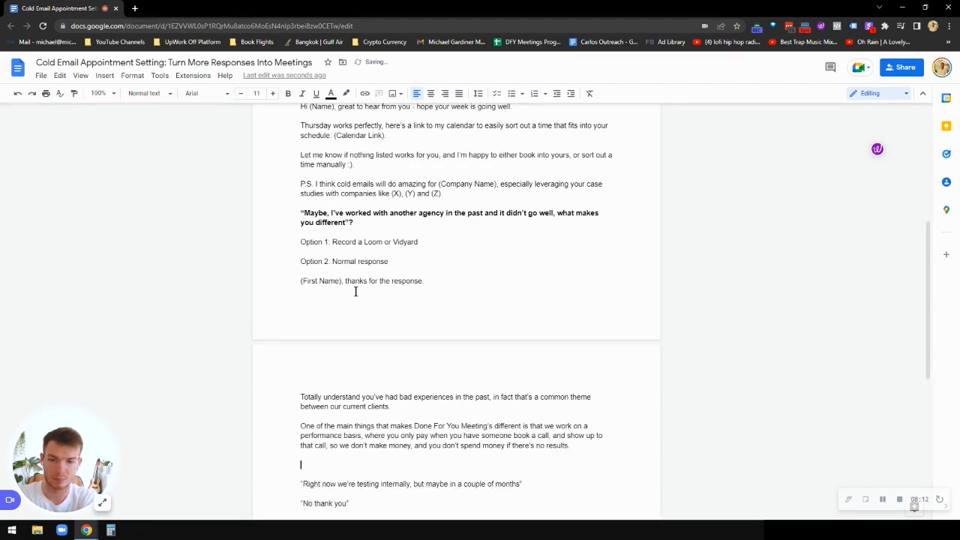
# Close by offering a 15 minute talk, then 'Let me know!' and 'Thanks'.
pyautogui.write('Happy to dive deeper into how this works, does a a')
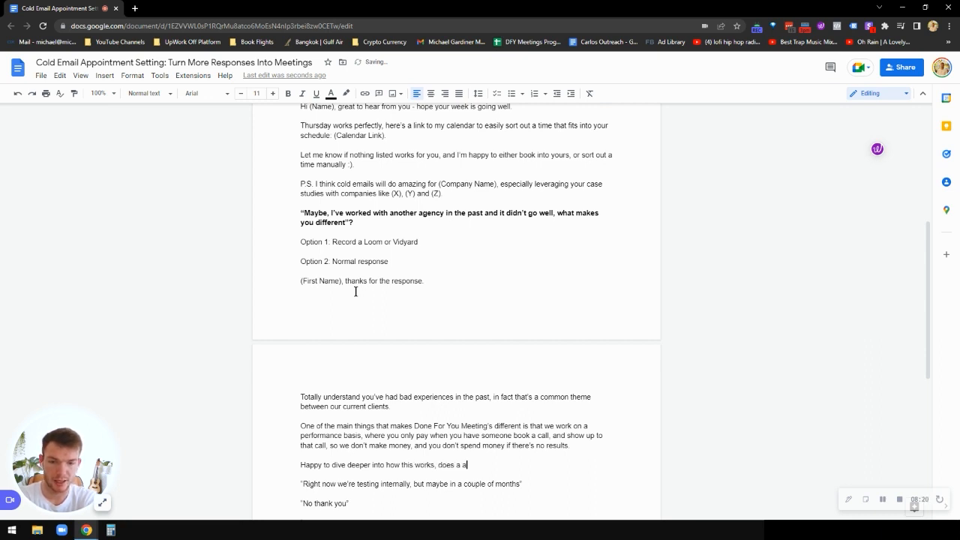
pyautogui.write('15 minute talk this week or next work for you?')
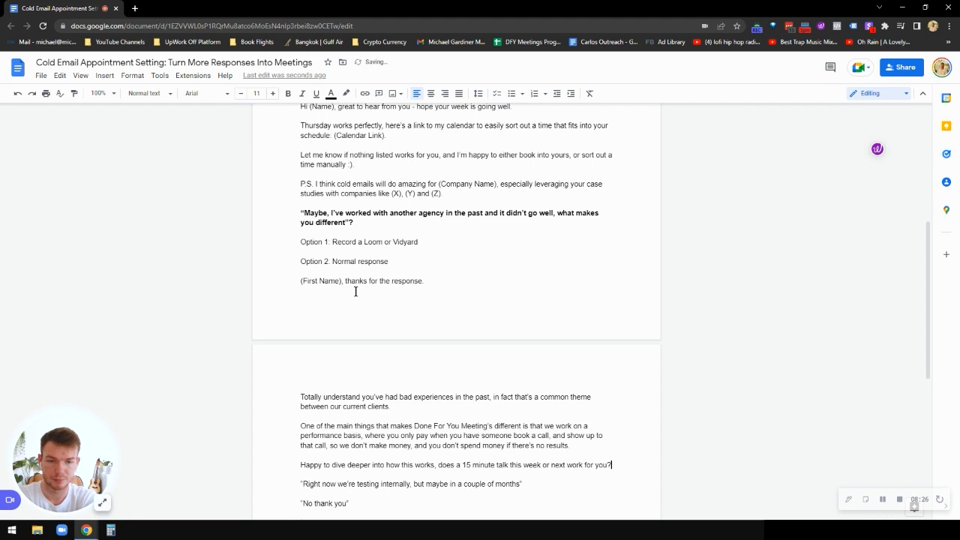
pyautogui.write('Let me know!')
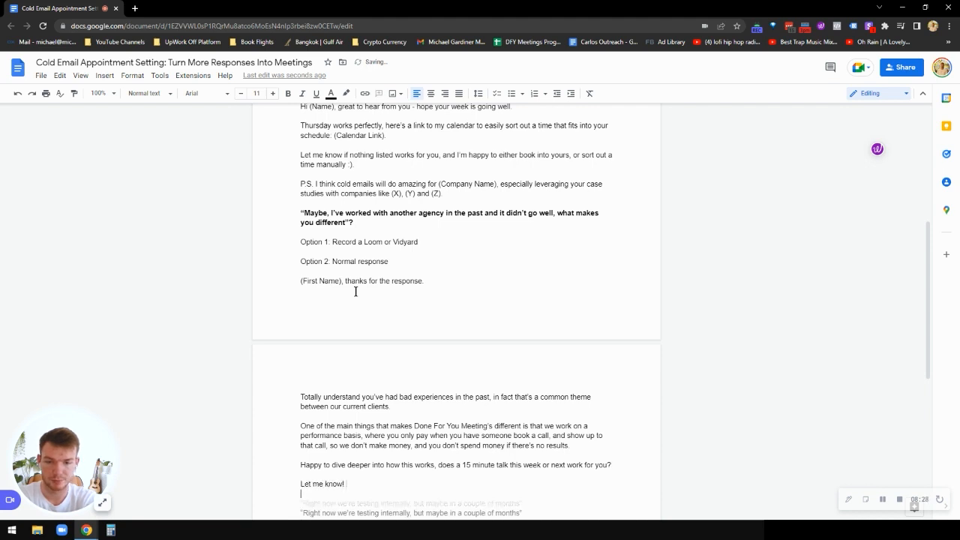
pyautogui.write('Thanks')
pyautogui.write('Michael')
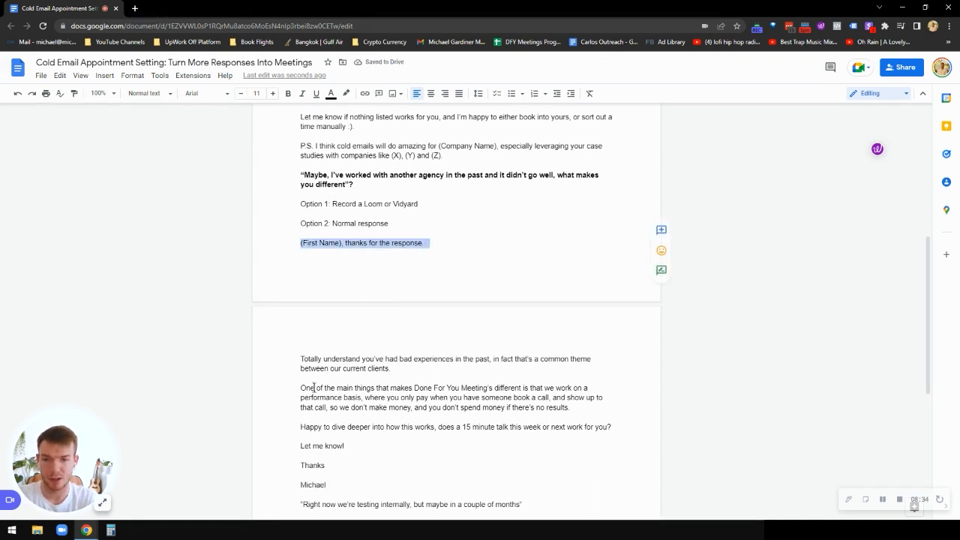
# Select the 'Right now we're testing internally…' reply line and review the list below.
pyautogui.moveTo(300, 359); pyautogui.dragTo(390, 369)
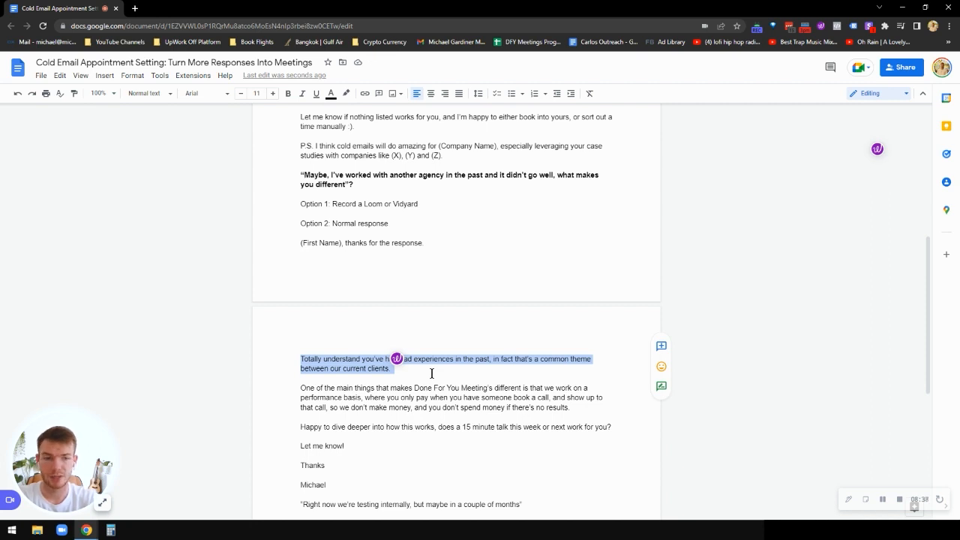
pyautogui.moveTo(288, 384)
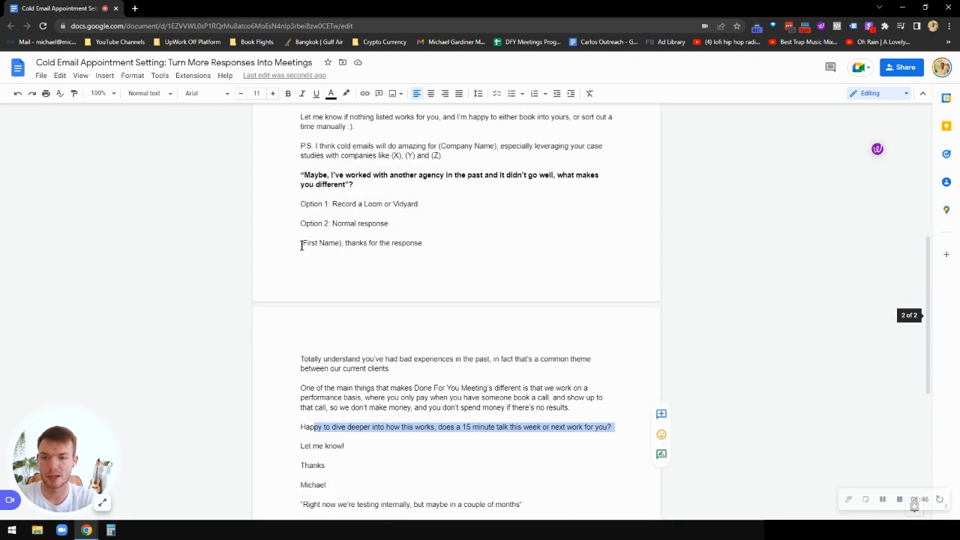
pyautogui.scroll(-3)
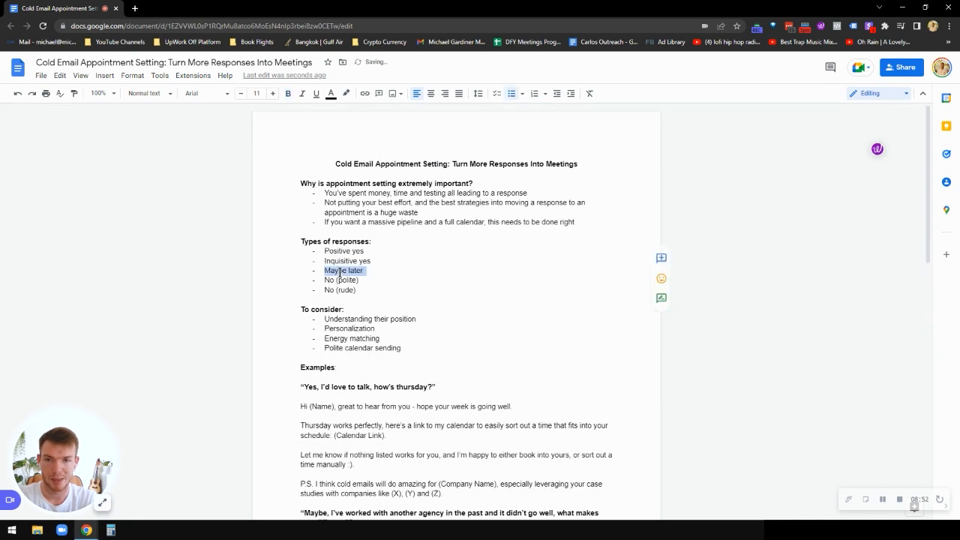
pyautogui.scroll(-3)
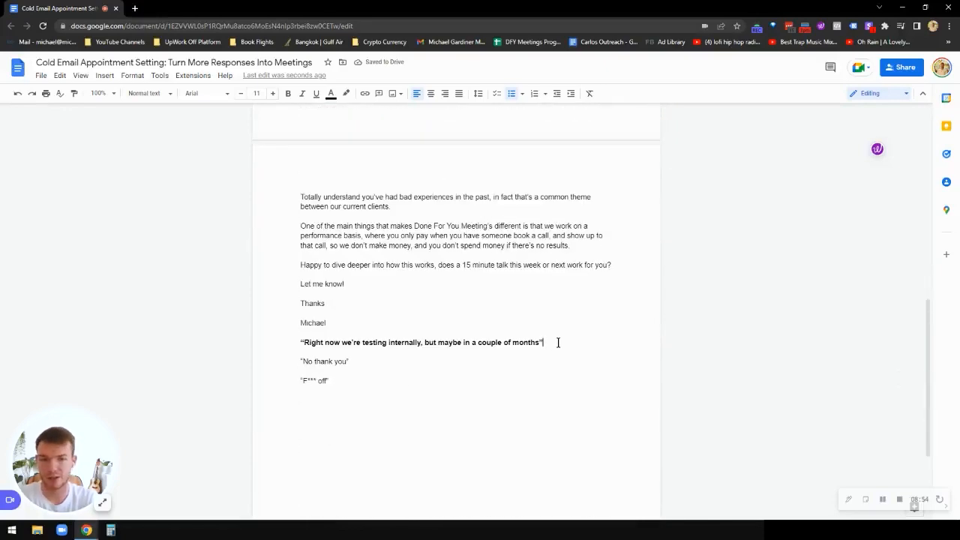
# Add 'Option 1: Offer help now' with a reply offering free ideas while they're testing.
pyautogui.press('enter')
pyautogui.write('Option 1')
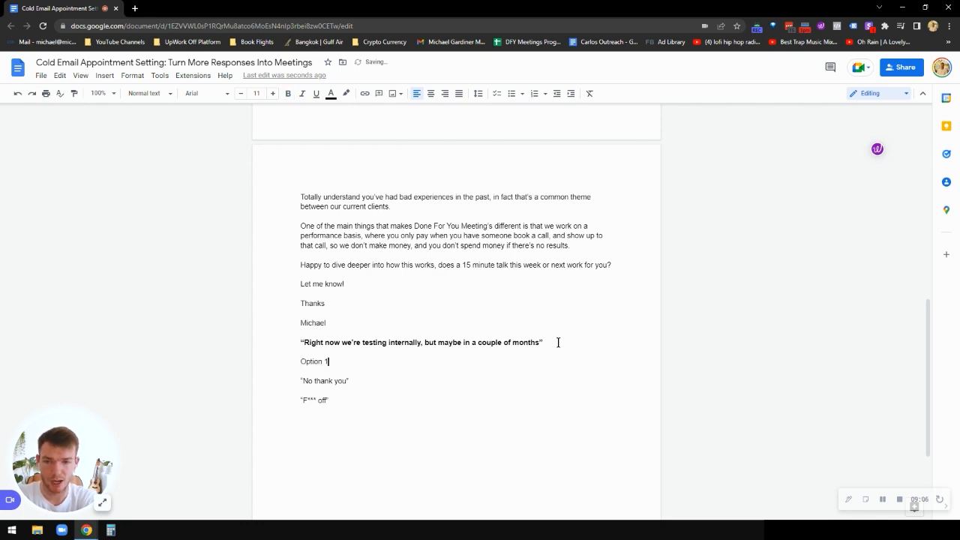
pyautogui.write('offe')
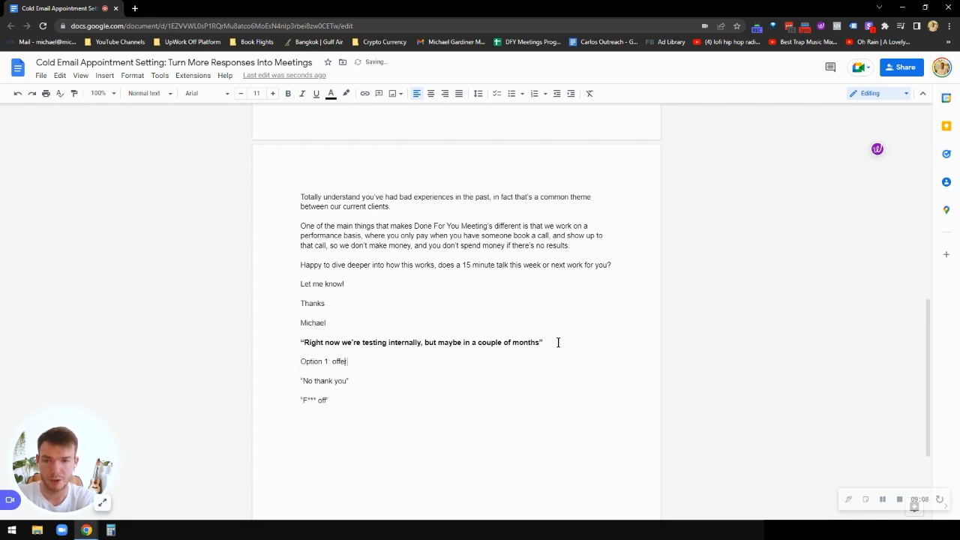
pyautogui.write('Offer help now')
pyautogui.write('(First Name')
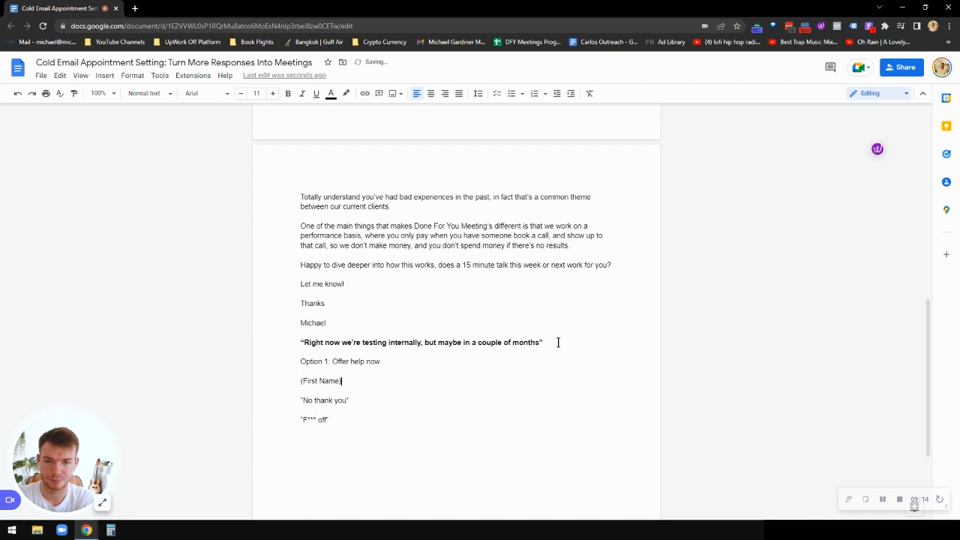
pyautogui.write(', great to heart')
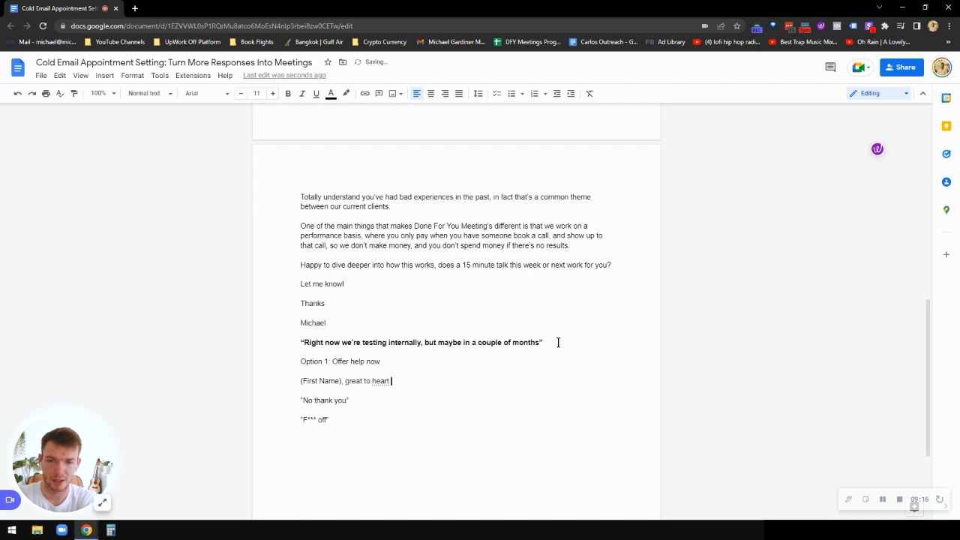
pyautogui.write("you're already on top of testing out cold email - it's a g")
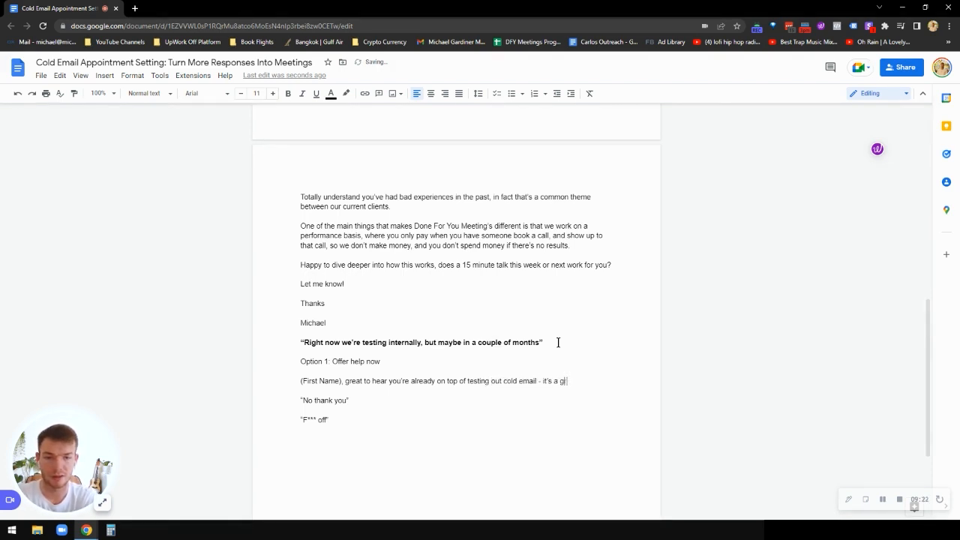
pyautogui.write('reat method to get new bookings.')
pyautogui.write('If (')
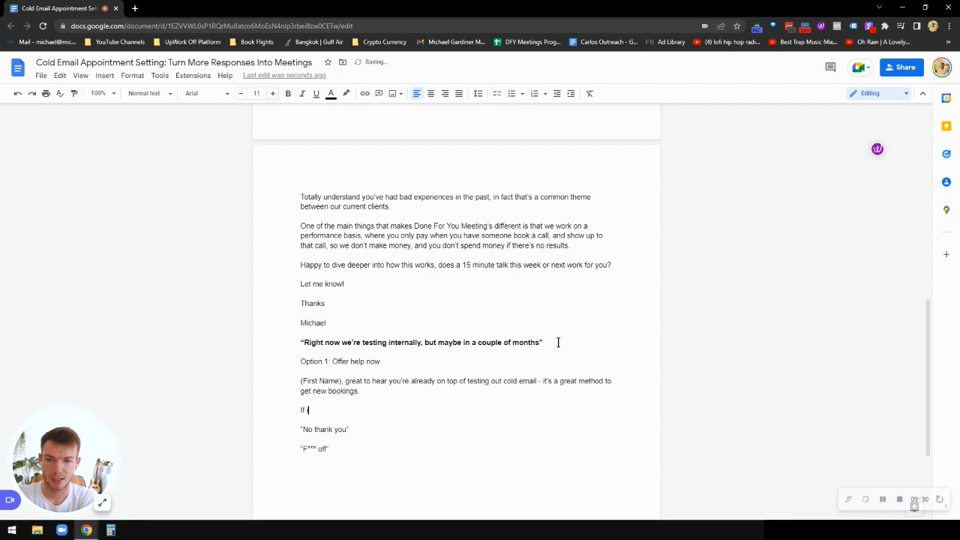
pyautogui.write('it would be helpful for your')
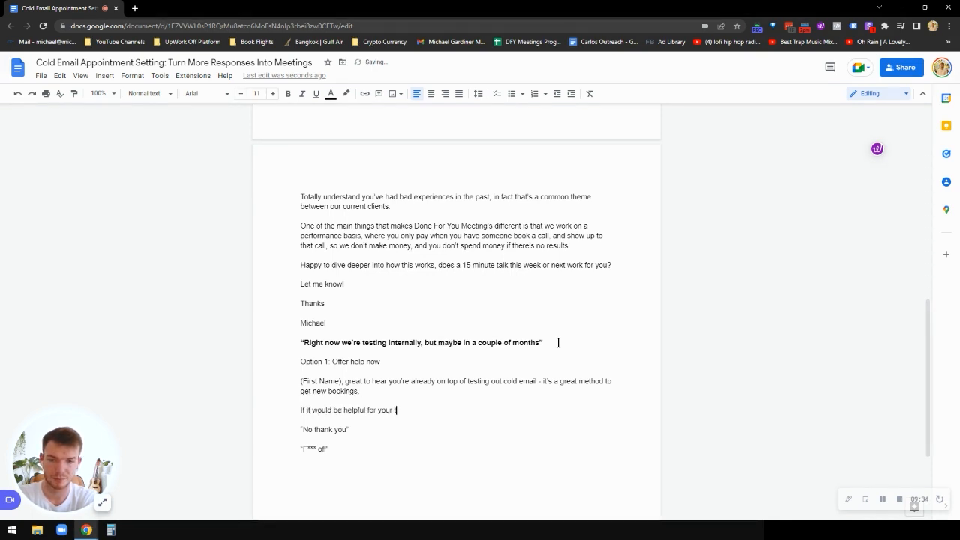
pyautogui.write("testing, I'm happy o")
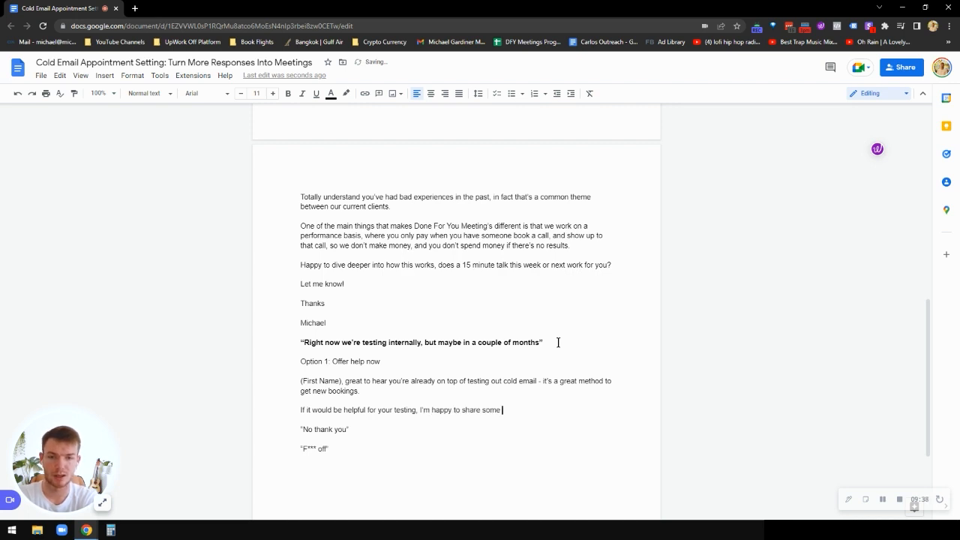
pyautogui.write('free ideas over a 30-minute chat.')
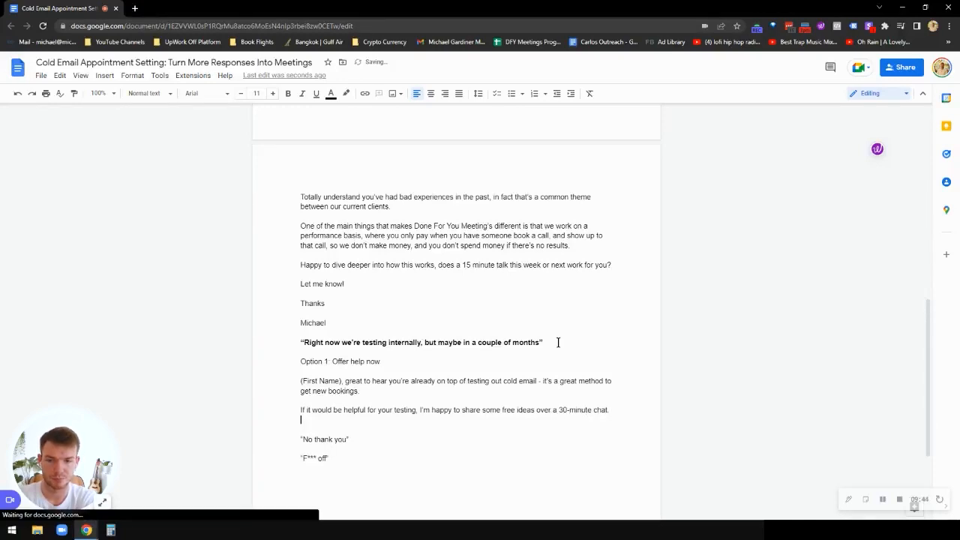
pyautogui.write('Would that be')
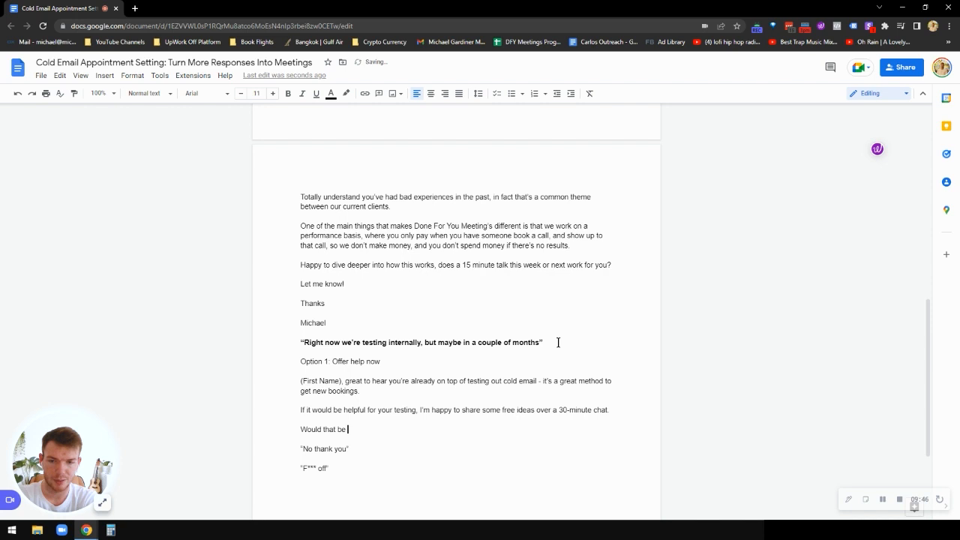
pyautogui.write('good for you?')
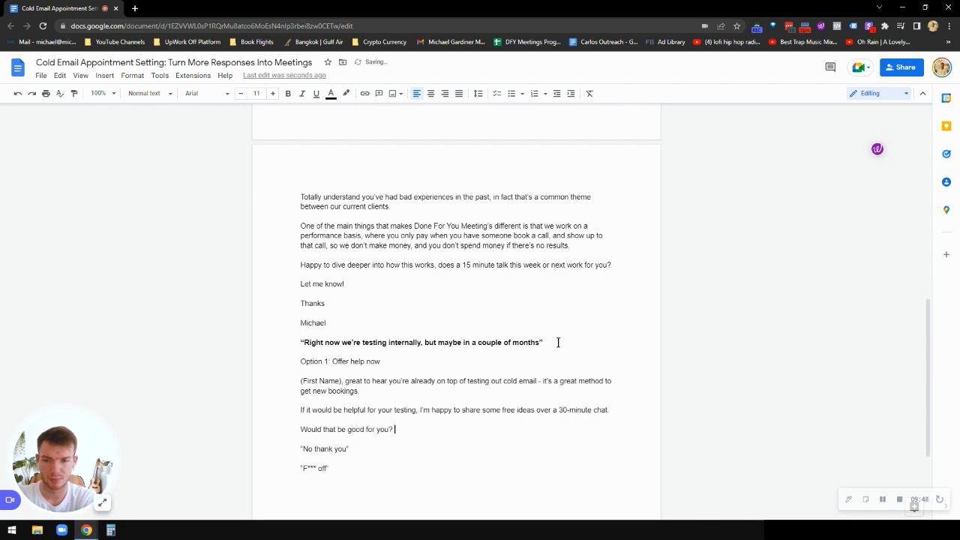
# Add 'Option 2: Acknowledge and follow up later' with a touch-base-in-a-month reply and 'Thanks!'.
pyautogui.write('Option 2:')
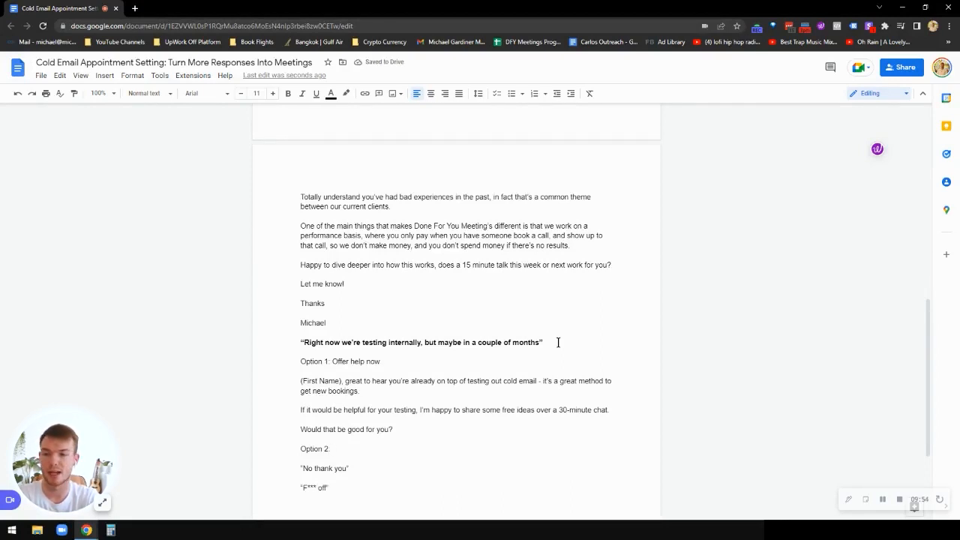
pyautogui.click(333, 449)
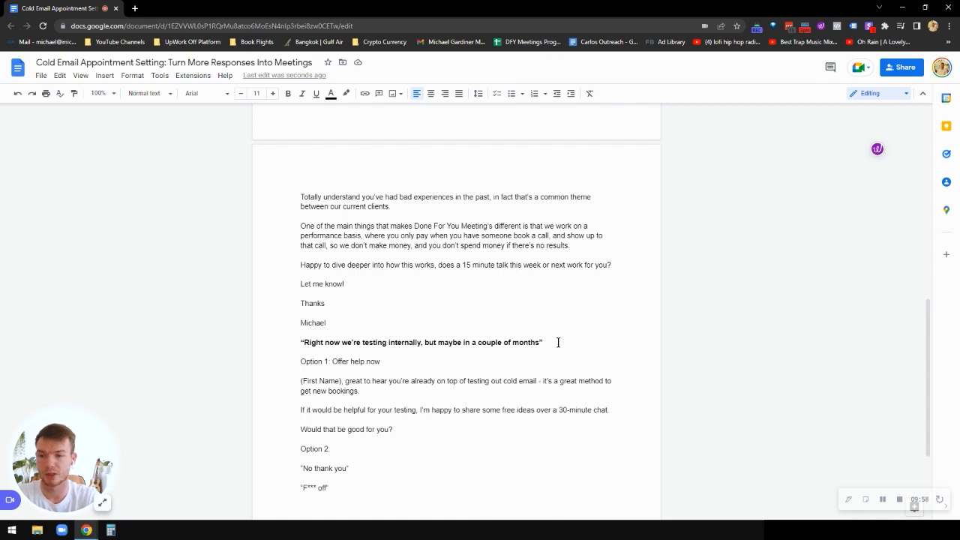
pyautogui.write('Acknowledge and follow up later')
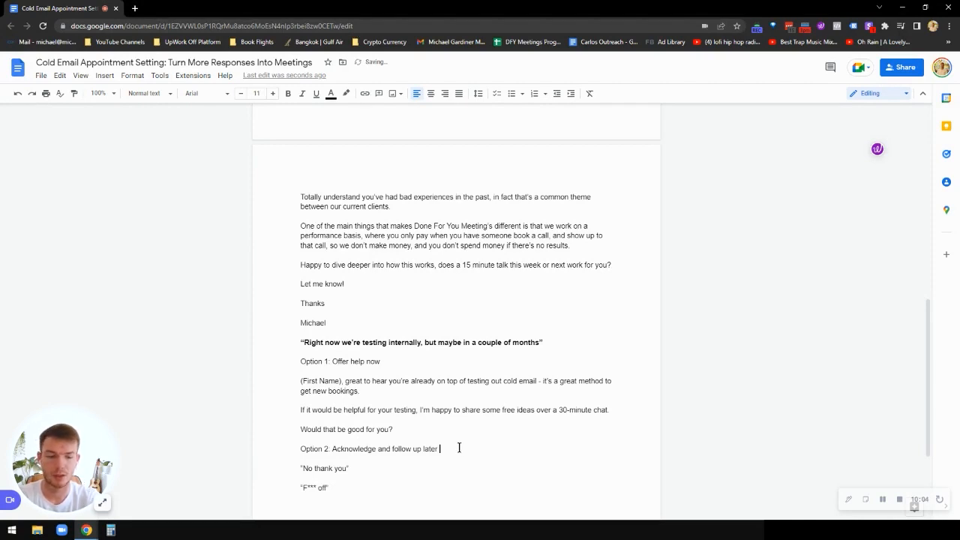
pyautogui.moveTo(462, 453)
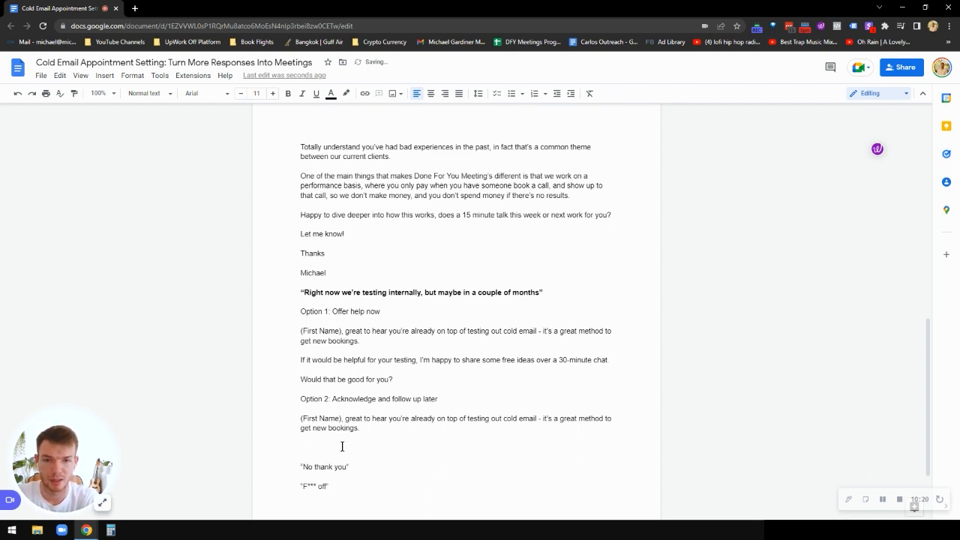
pyautogui.write("I'll touch")
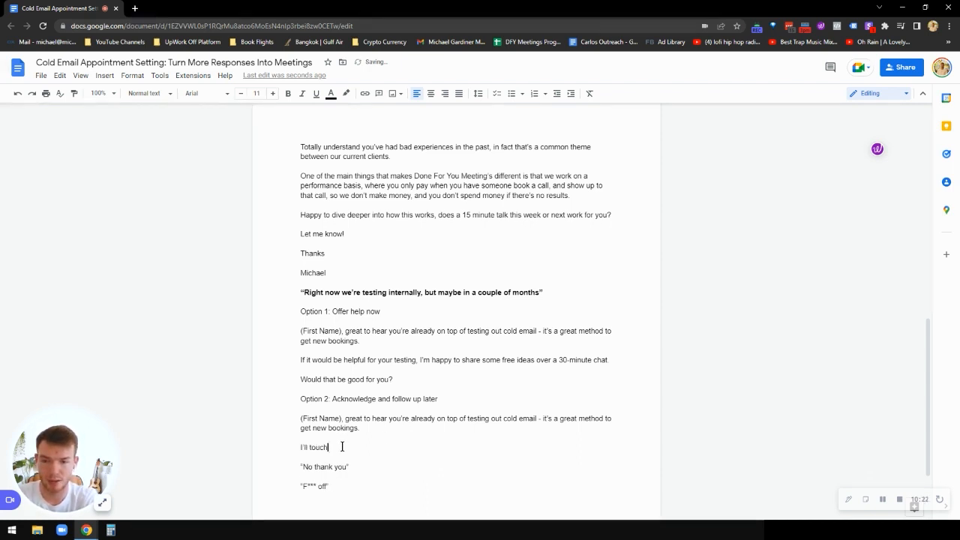
pyautogui.write("base in a month or so to hear how it's")
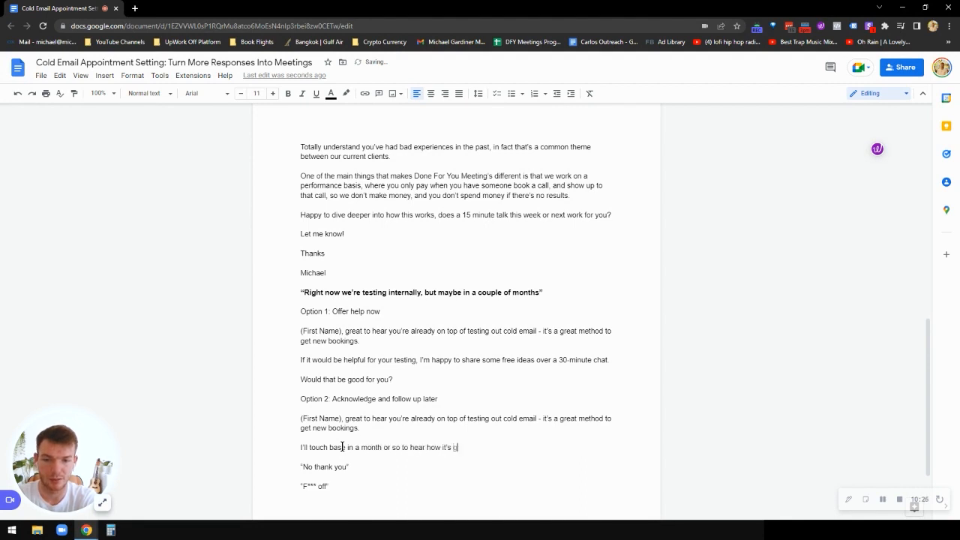
pyautogui.write('going, let me know if I can be of any help.')
pyautogui.write('Than')
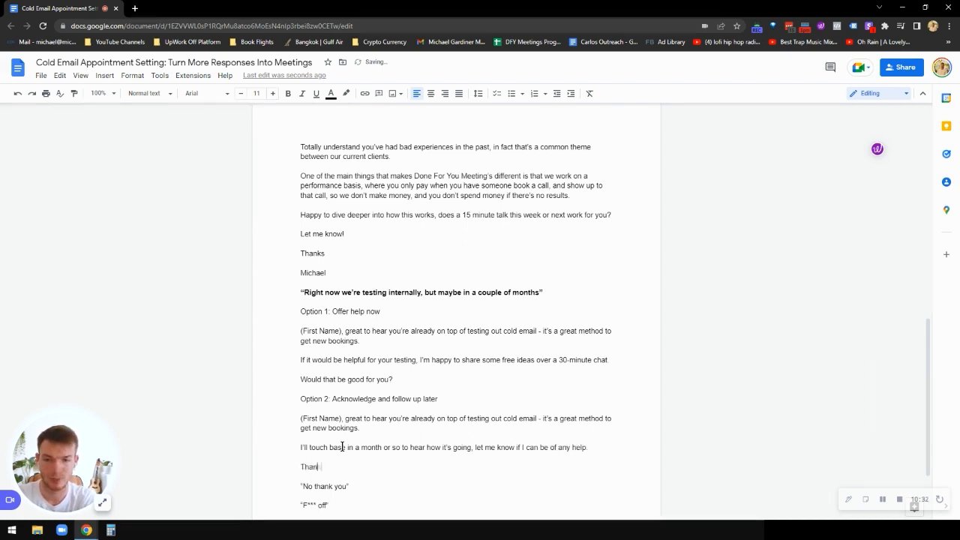
pyautogui.write('s!')
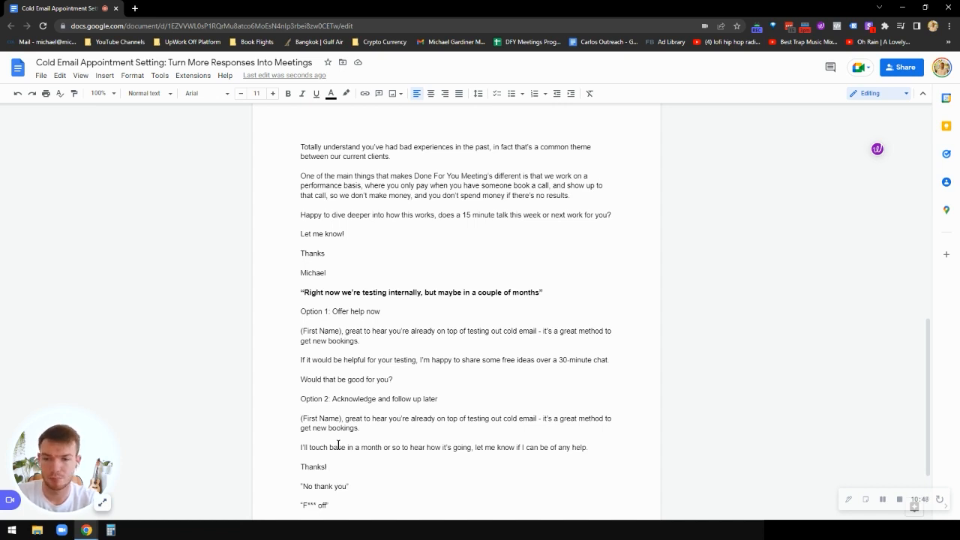
# Add 'Option 1: If I don't want them as a client' and 'Option 2: If I want them as a client'.
pyautogui.scroll(-3)
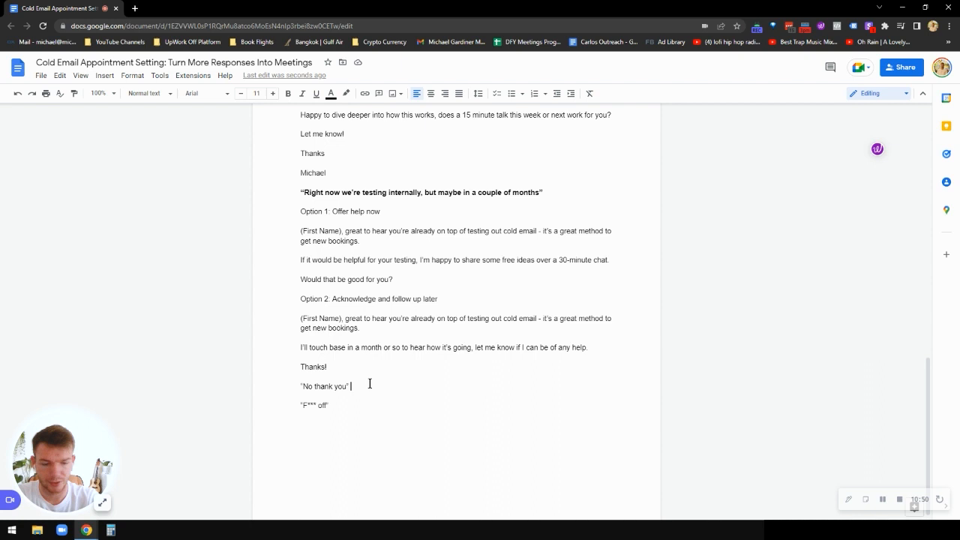
pyautogui.press('enter')
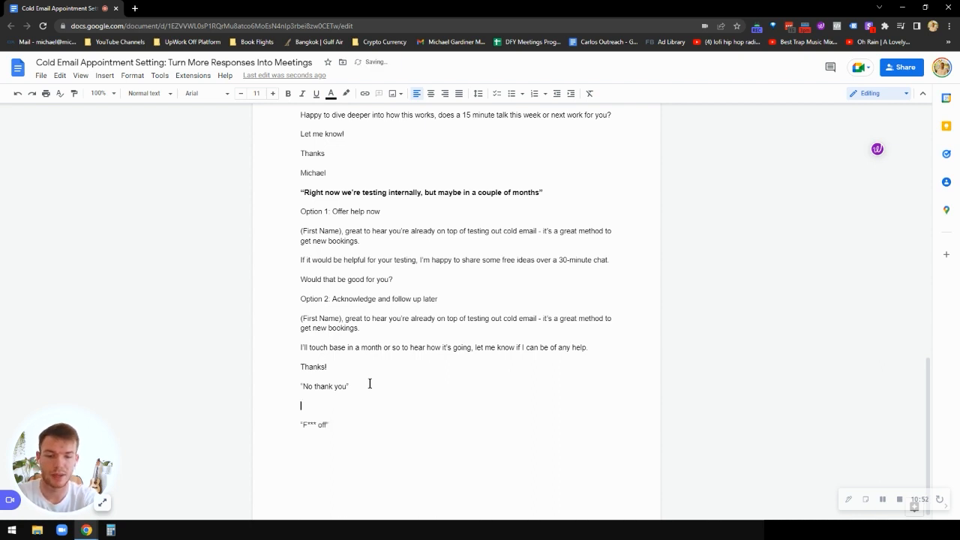
pyautogui.write('Option 1:')
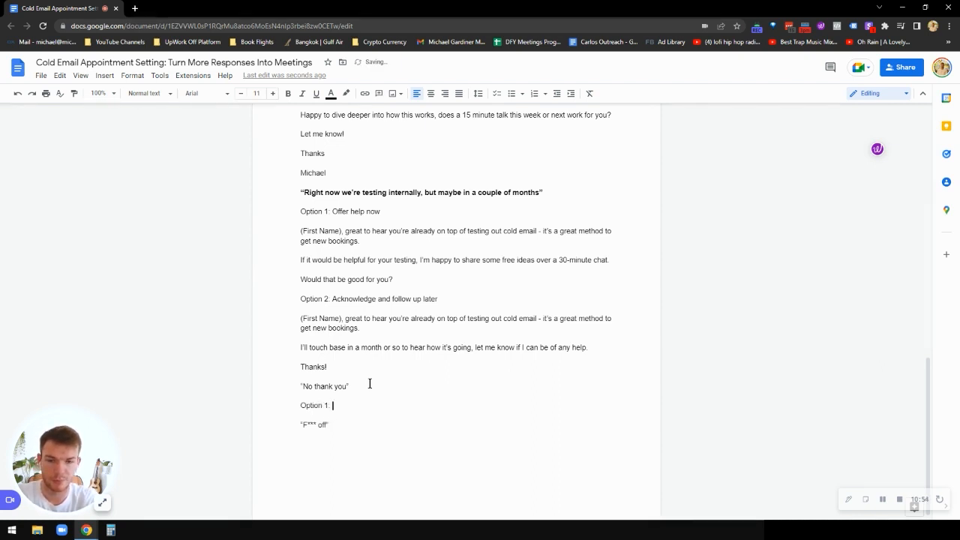
pyautogui.write("If I don't want them as a cli")
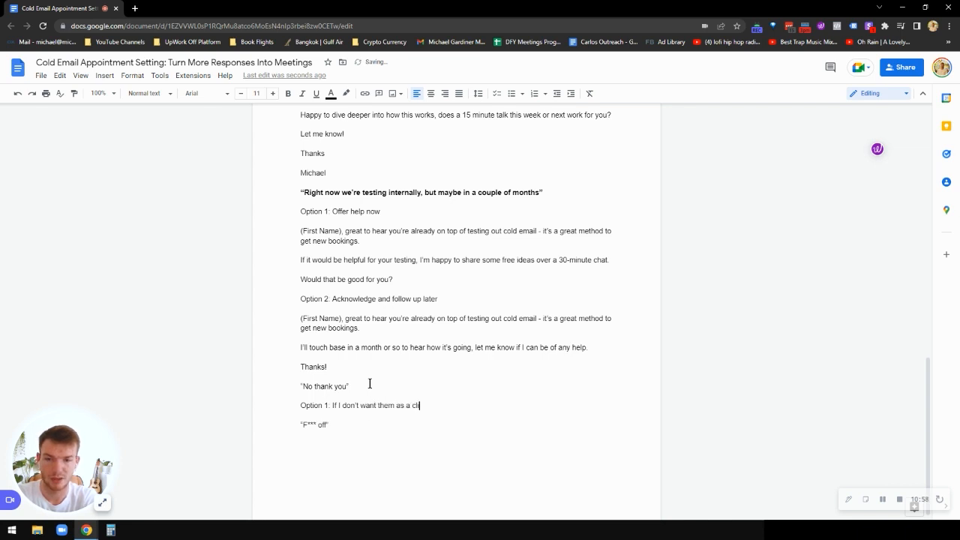
pyautogui.write('ent')
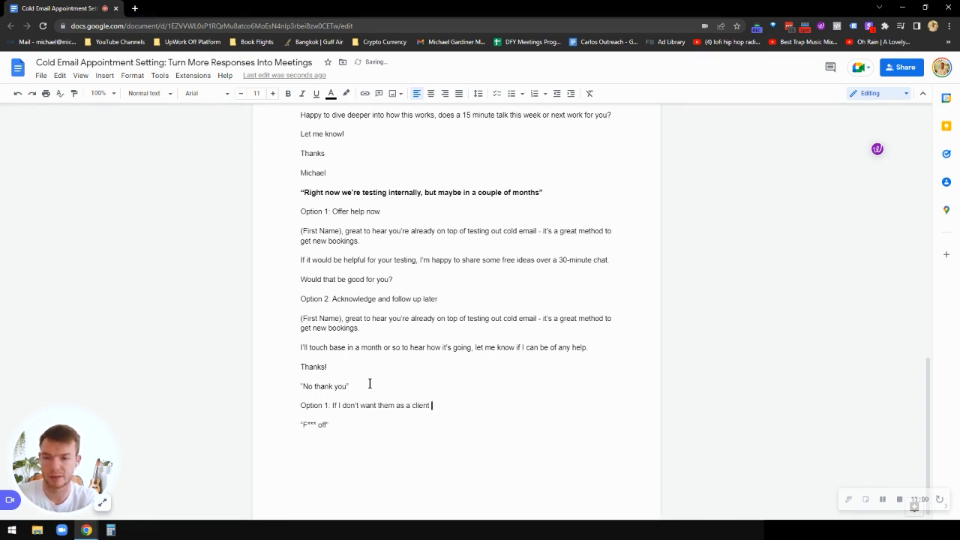
pyautogui.write('Option 2')
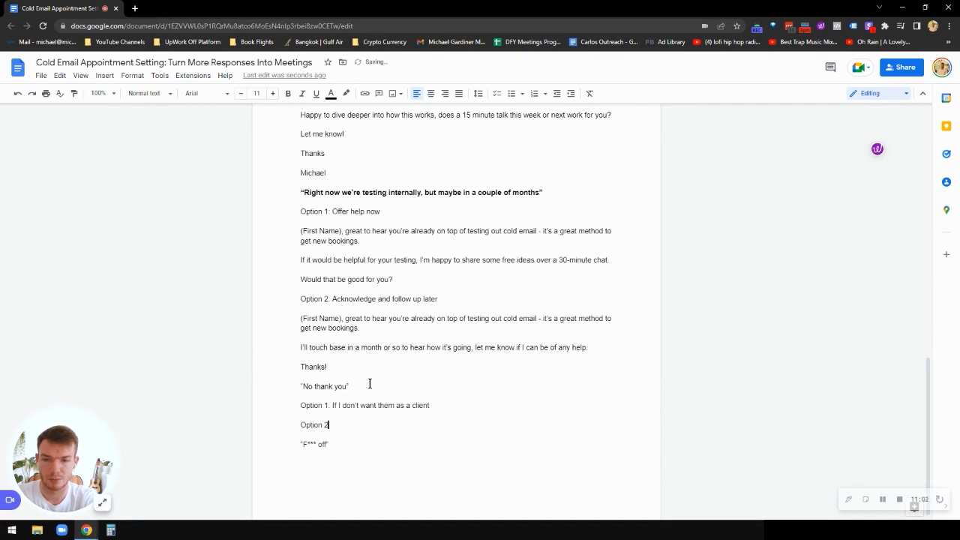
pyautogui.write('If I want them as a')
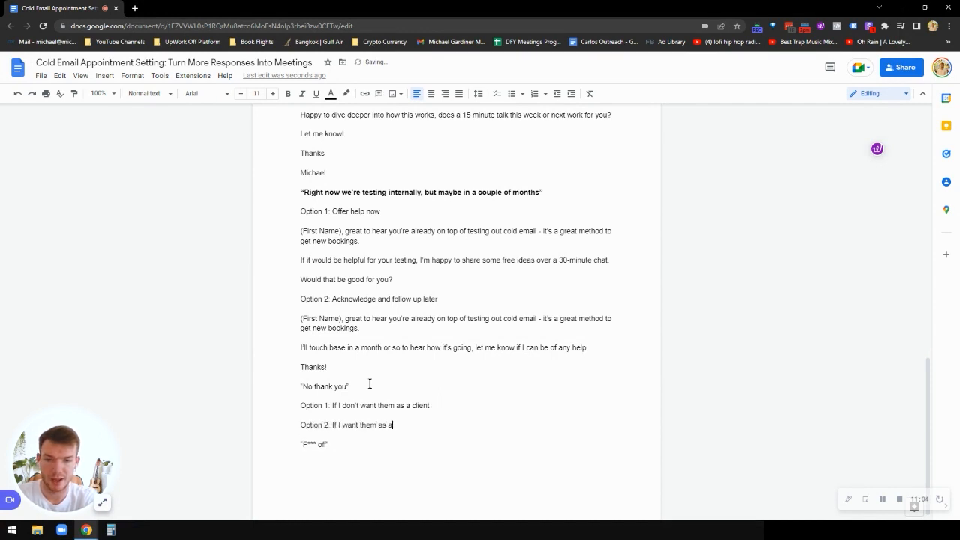
pyautogui.write('client')
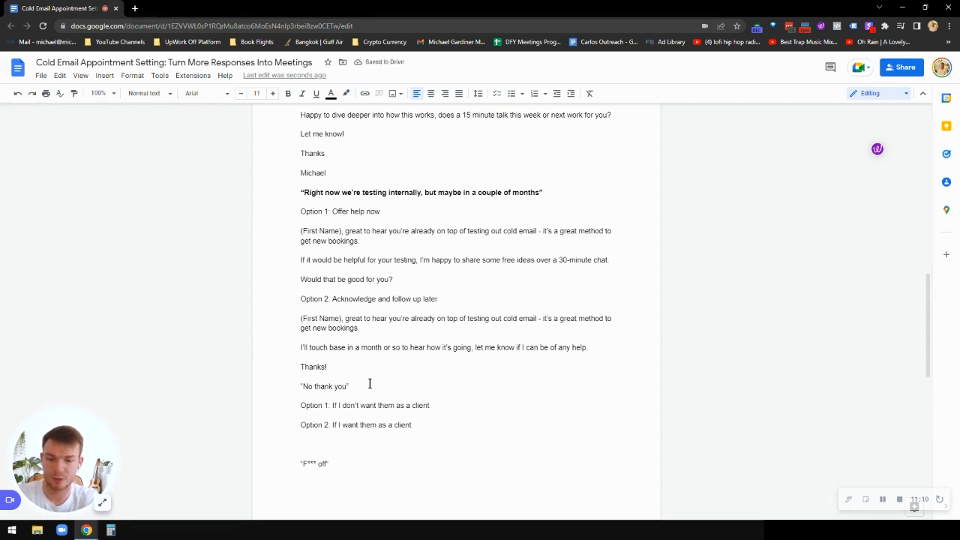
# Write the reply thanking (First Name) and wishing (Company Name) a great rest of the quarter.
pyautogui.write('Thanks for the response (First nam')
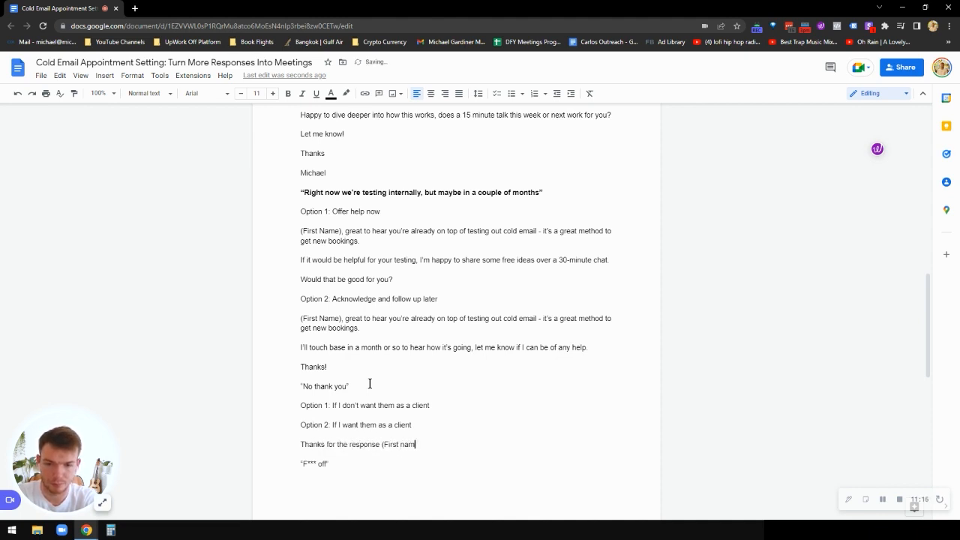
pyautogui.write('e),')
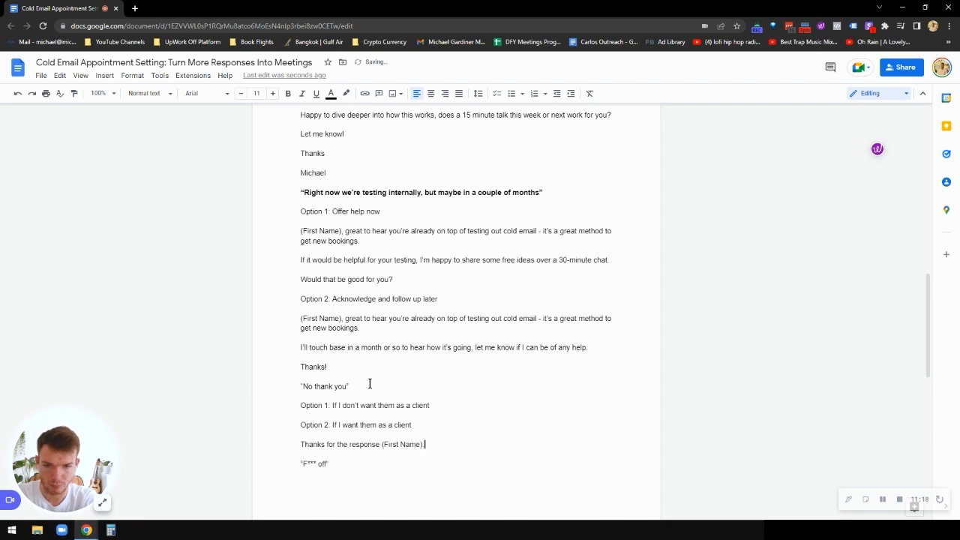
pyautogui.write('Hi')
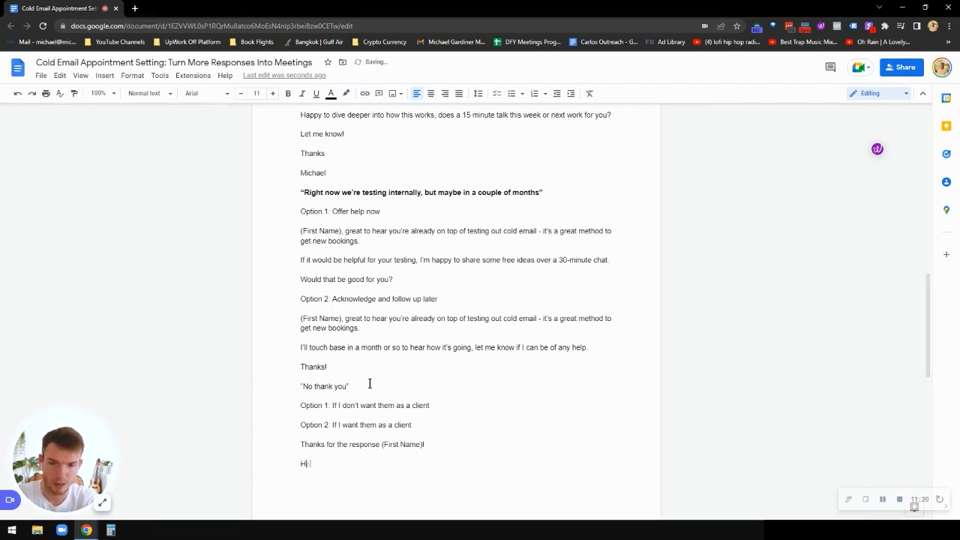
pyautogui.write('Hope')
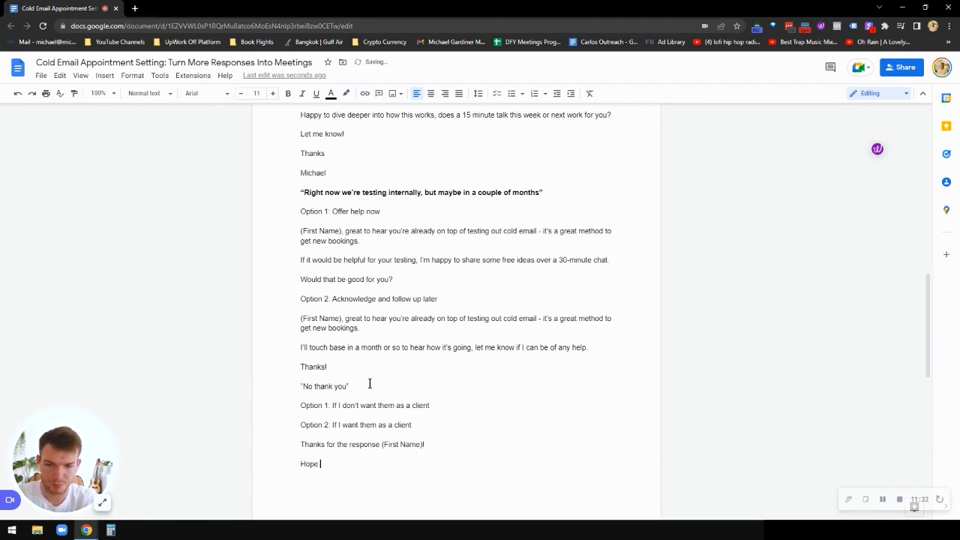
pyautogui.write('(Company Name)')
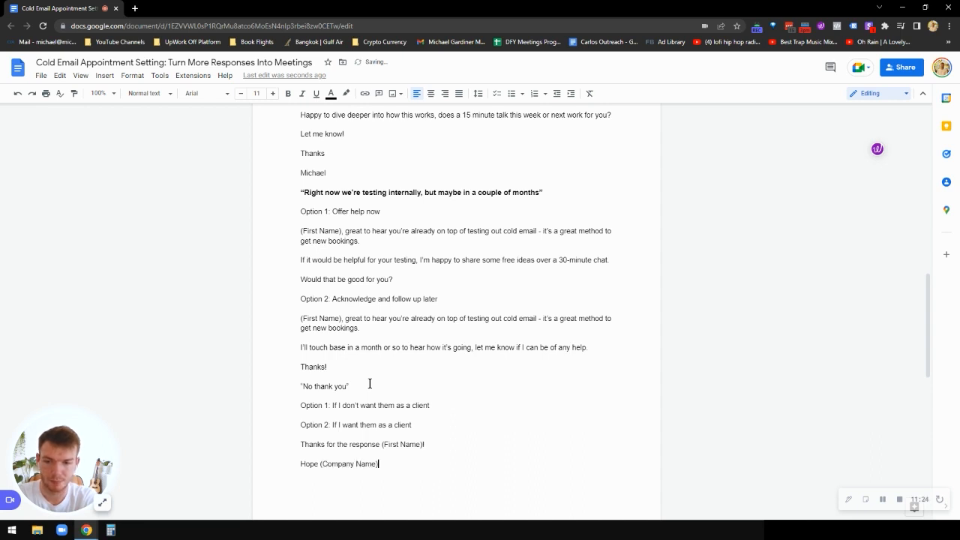
pyautogui.write('has a great')
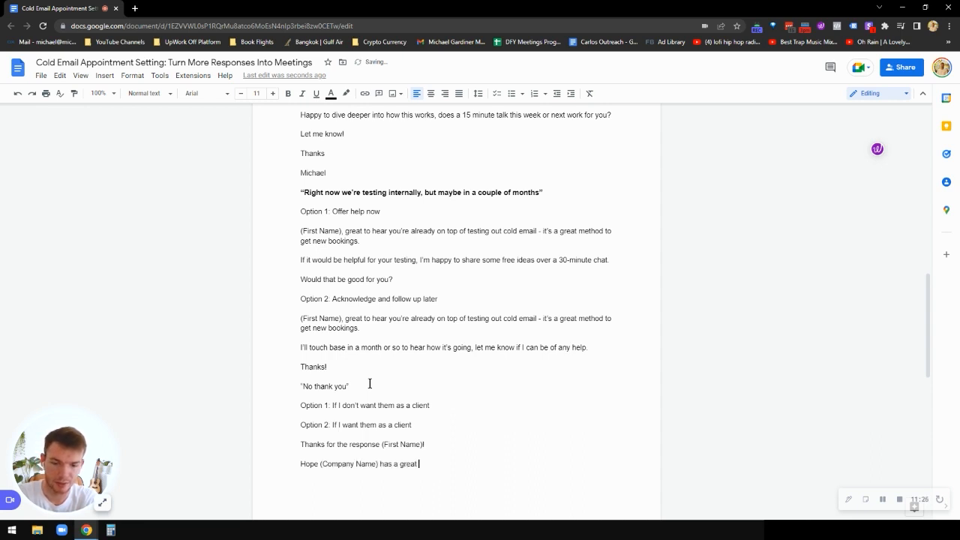
pyautogui.write('rest of th eq')
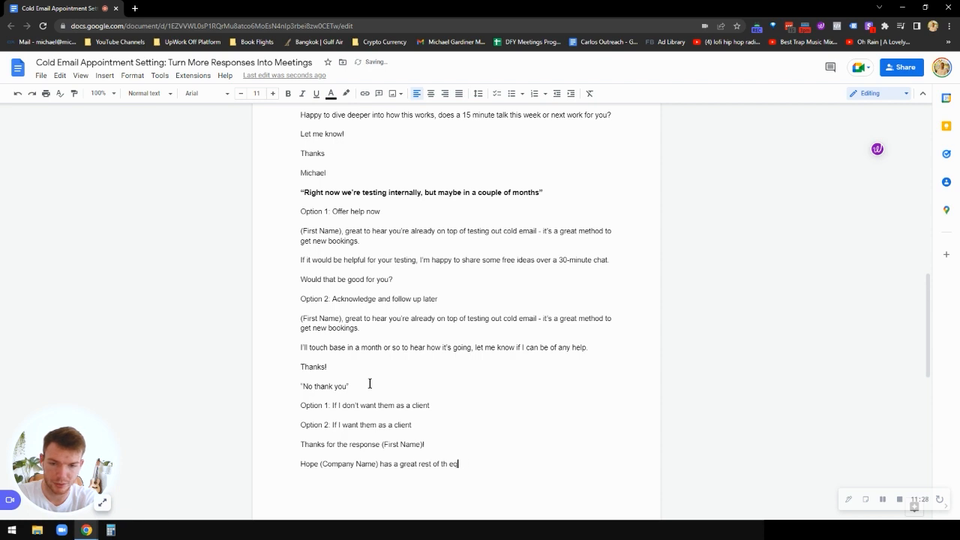
pyautogui.write('quarter,')
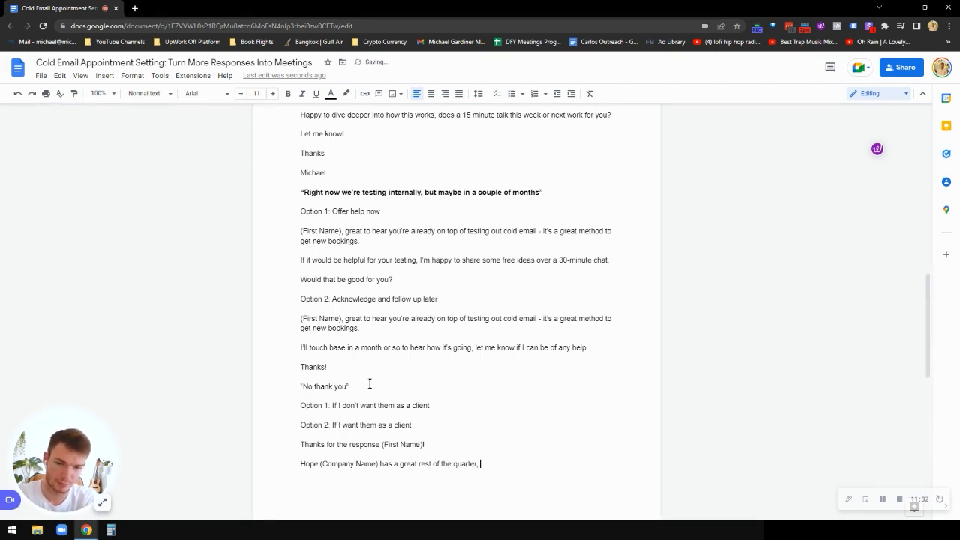
pyautogui.write('and that')
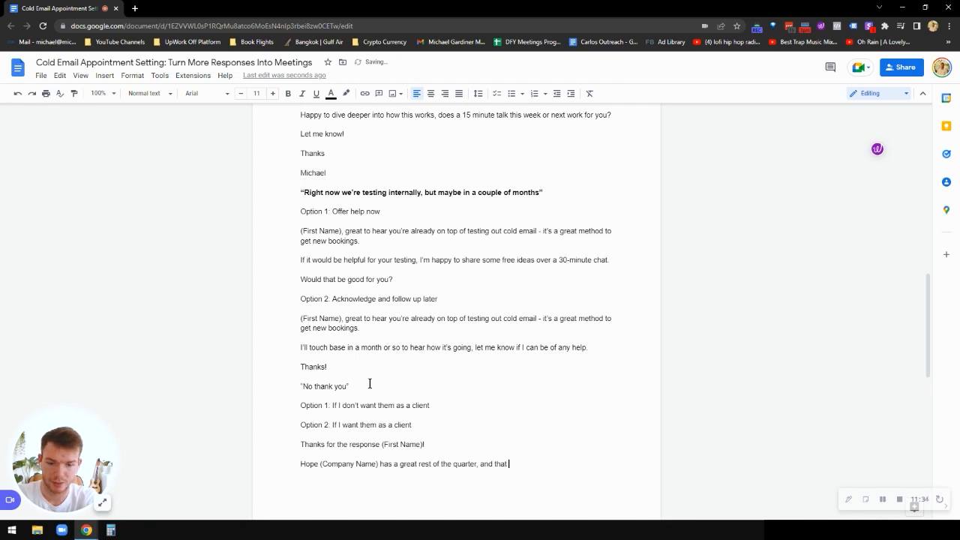
pyautogui.write('all')
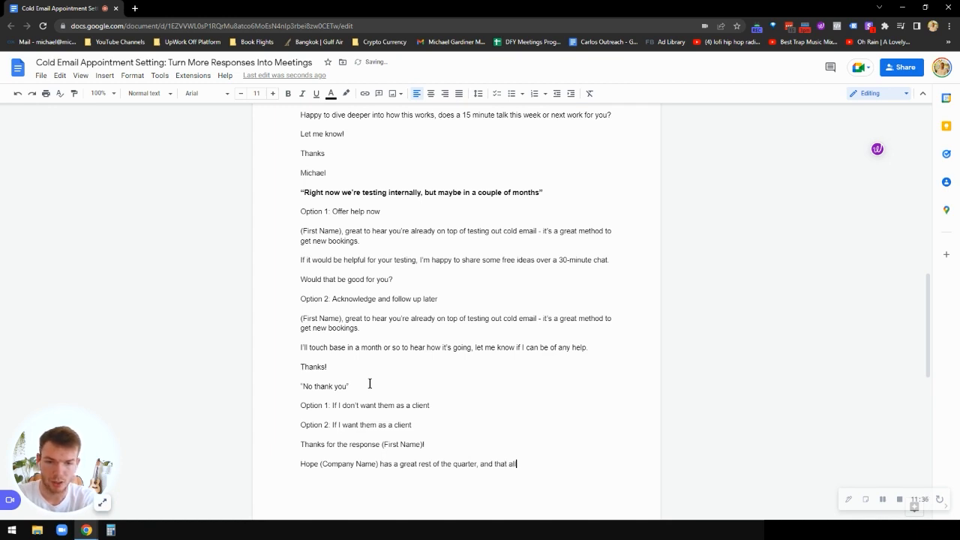
pyautogui.write('is well.')
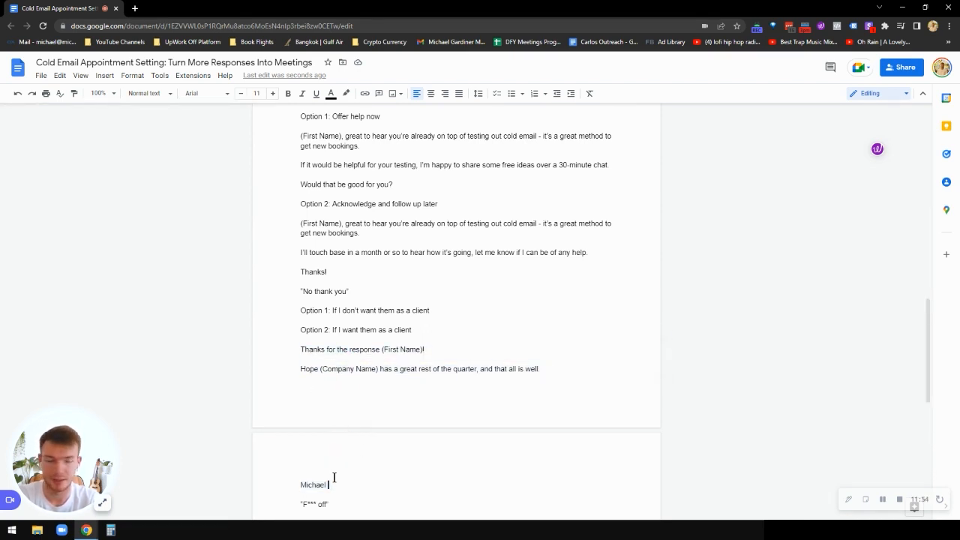
# Place the caret below the sign-off to start the CRM section.
pyautogui.scroll(-3)
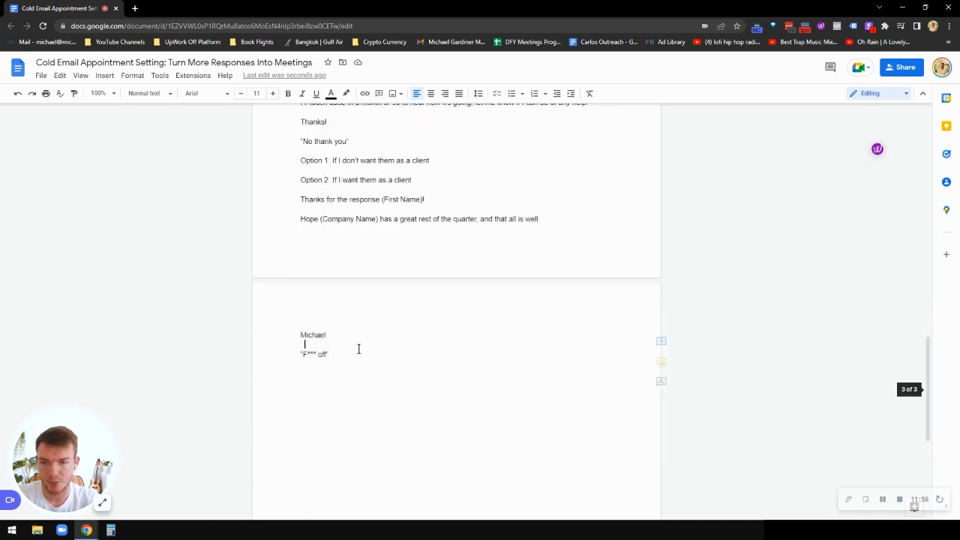
pyautogui.doubleClick(315, 354)
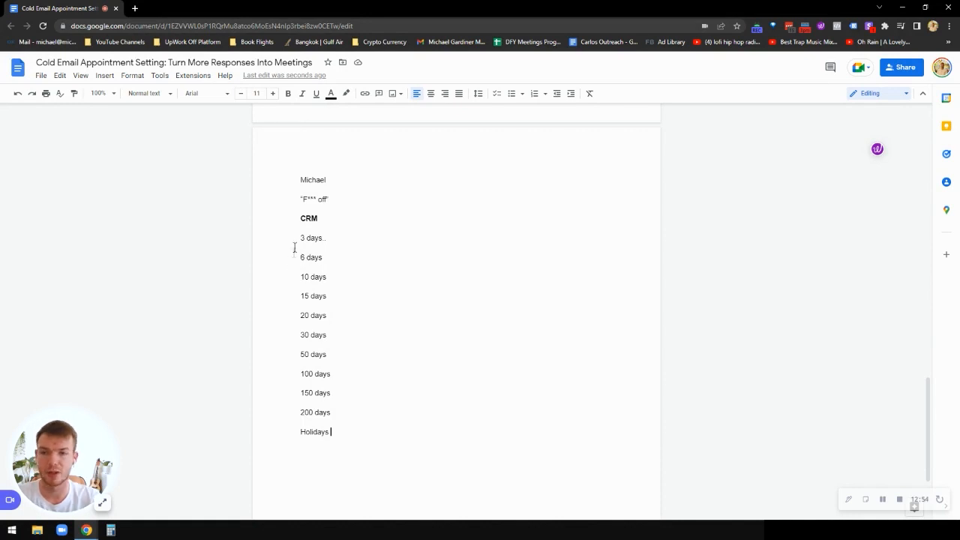
pyautogui.doubleClick(311, 258)
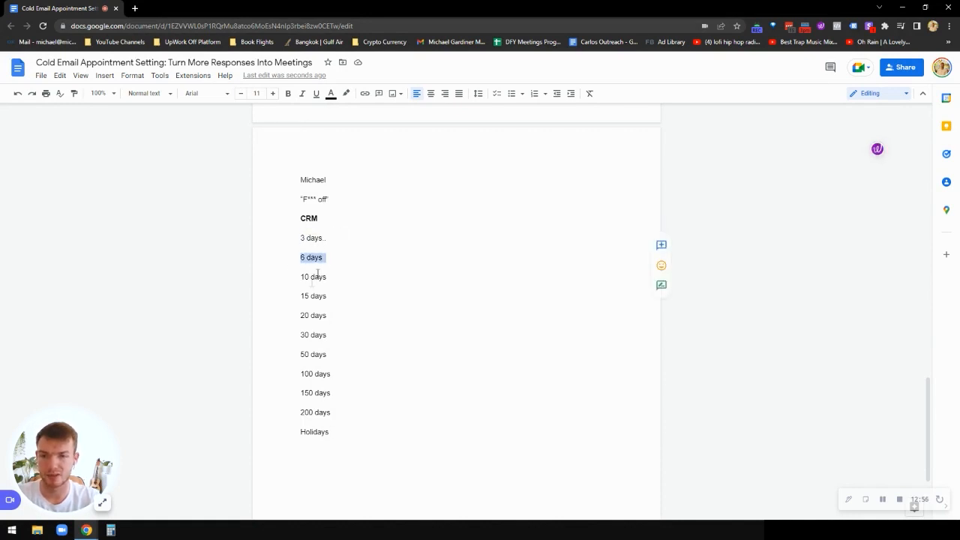
pyautogui.doubleClick(316, 295)
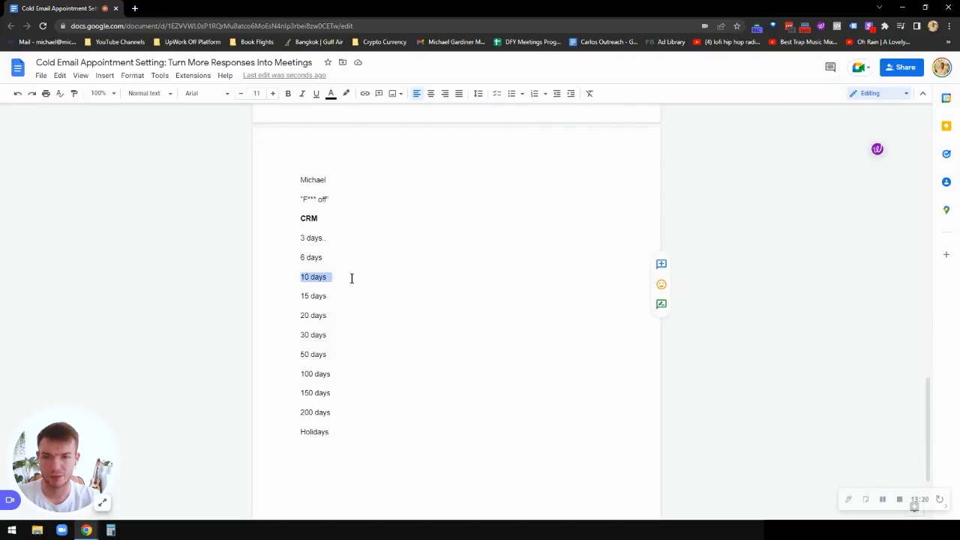
pyautogui.moveTo(381, 279)
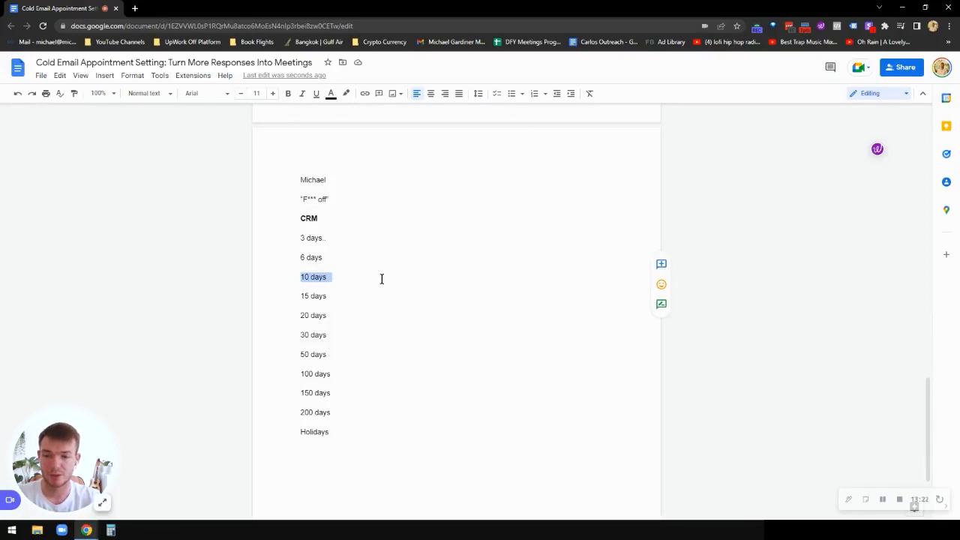
pyautogui.click(314, 296)
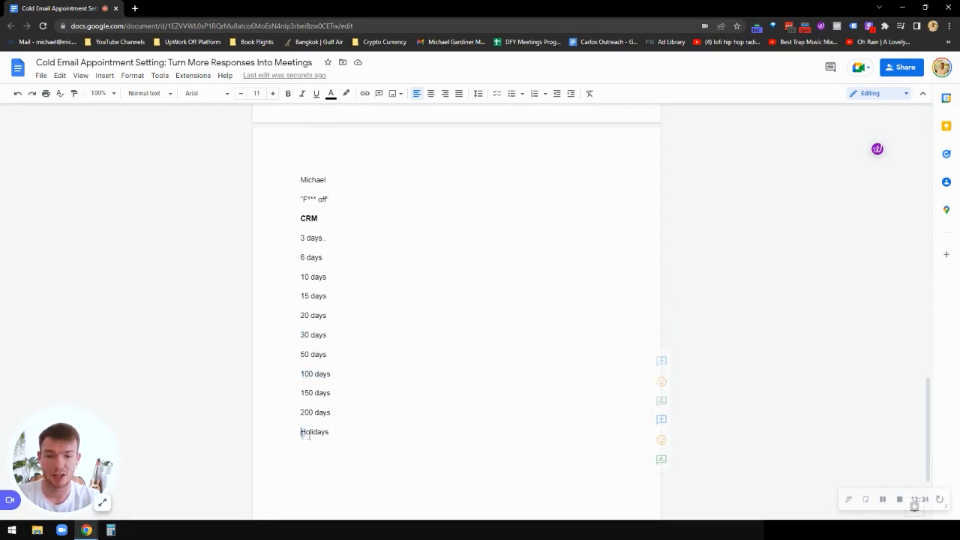
pyautogui.doubleClick(314, 433)
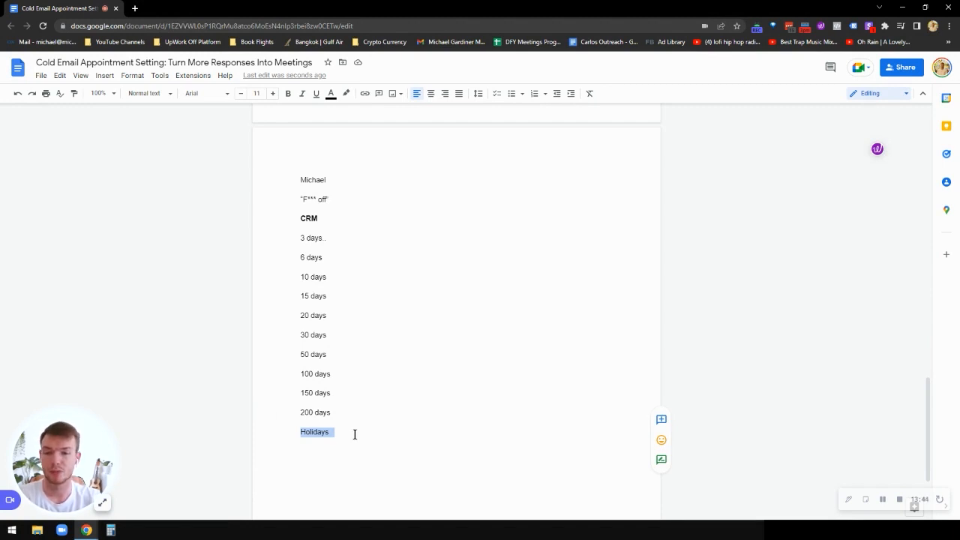
pyautogui.click(354, 432)
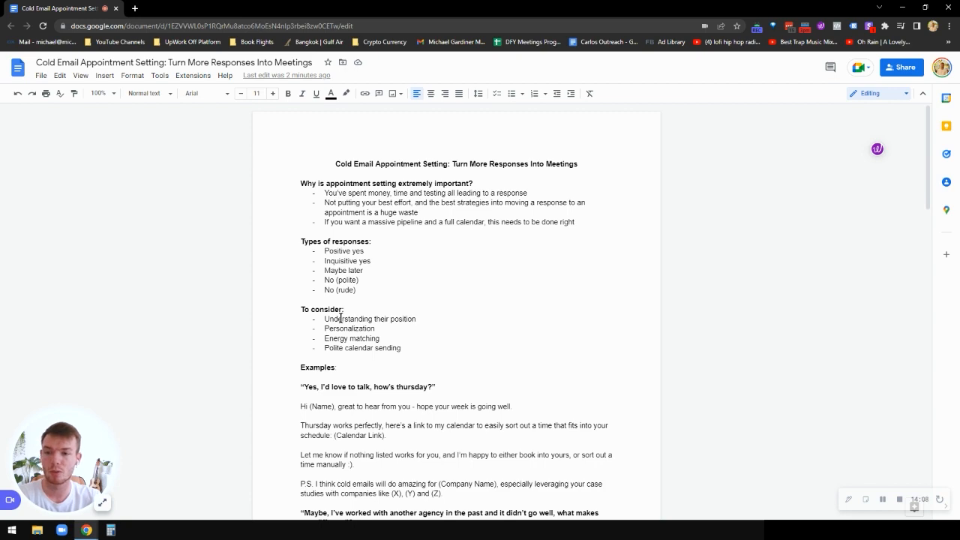
# Add 'Following' as a new item at the end of the To consider list.
pyautogui.scroll(-3)
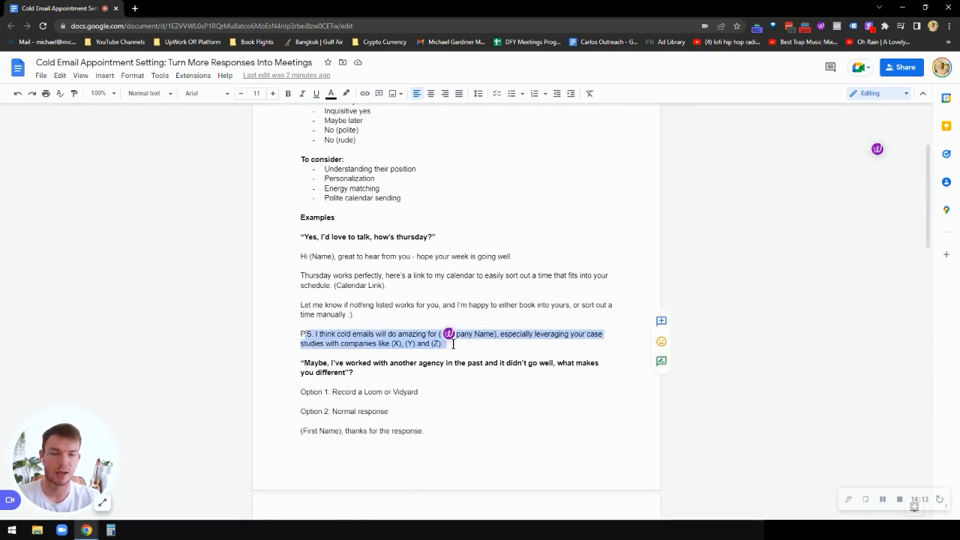
pyautogui.scroll(-3)
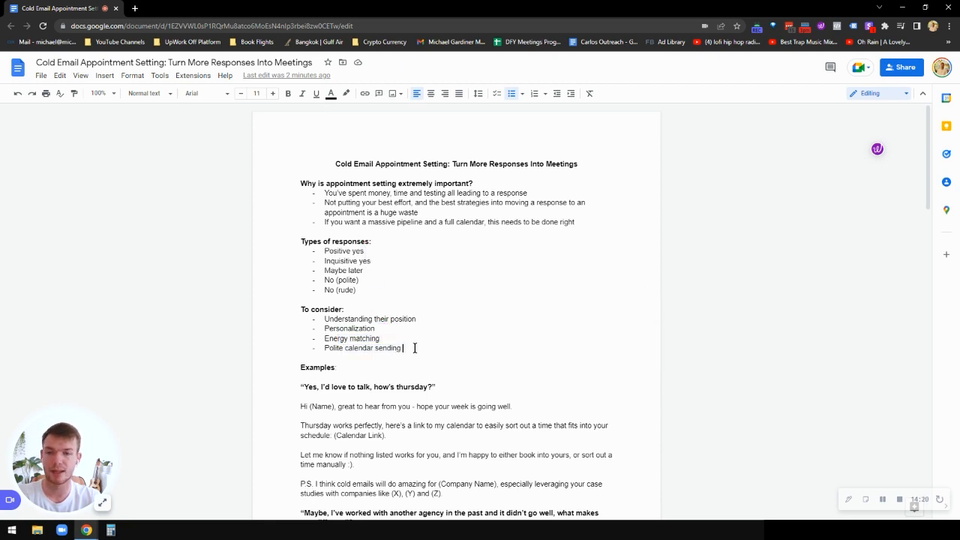
pyautogui.write('Following')
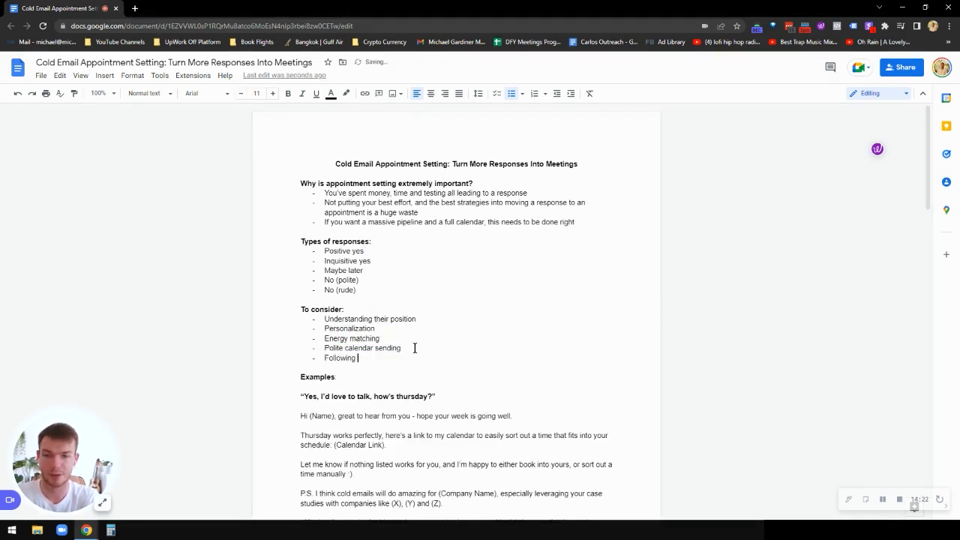